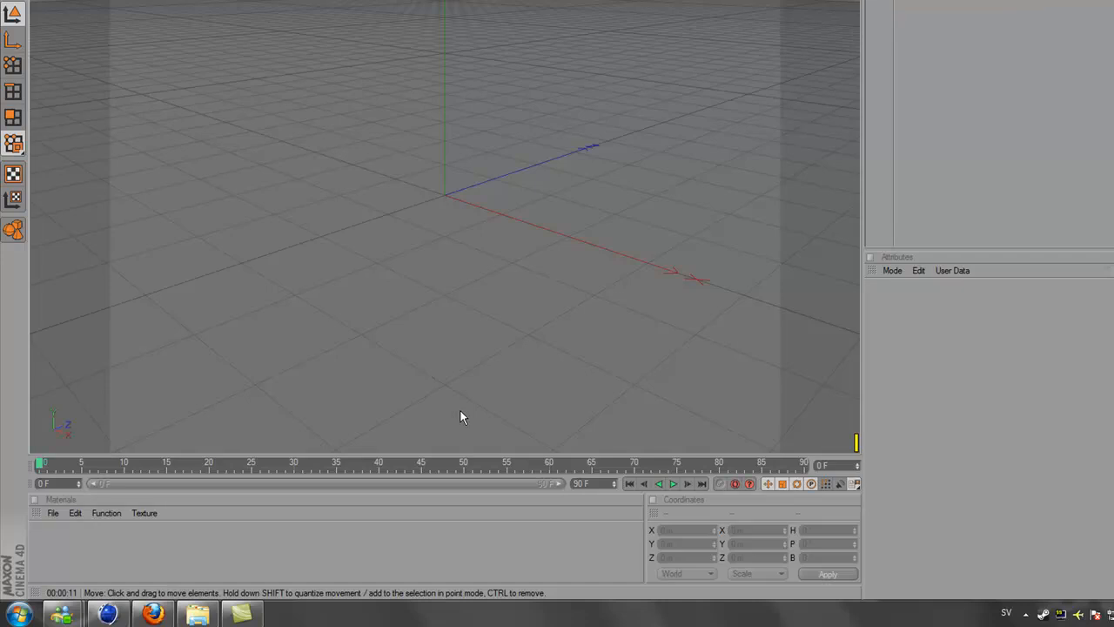
pyautogui.moveTo(194, 176)
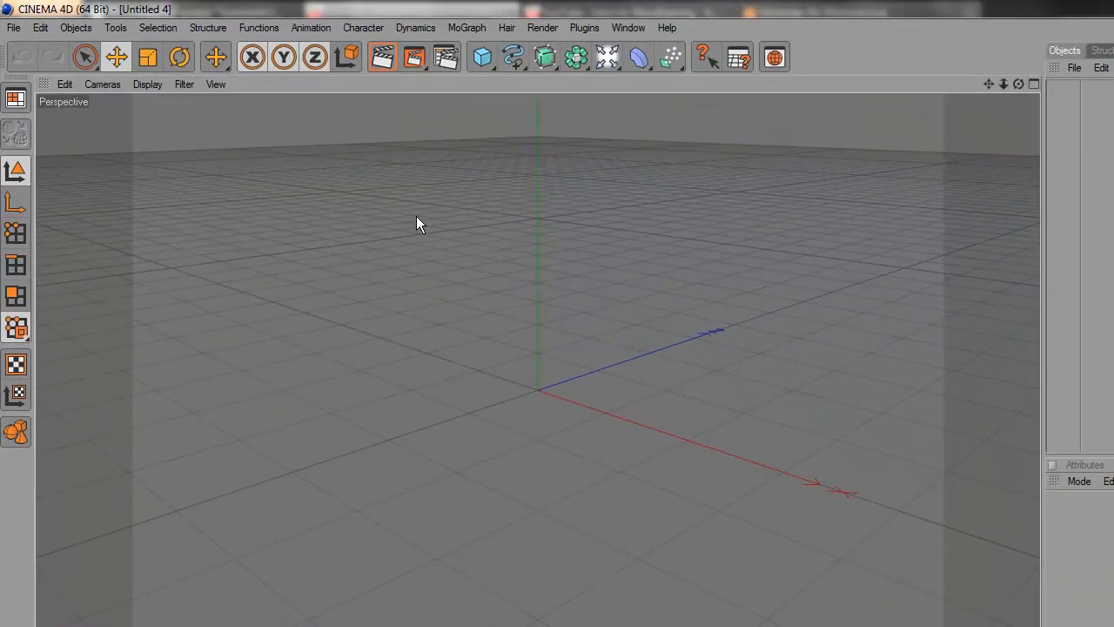
pyautogui.moveTo(476, 36)
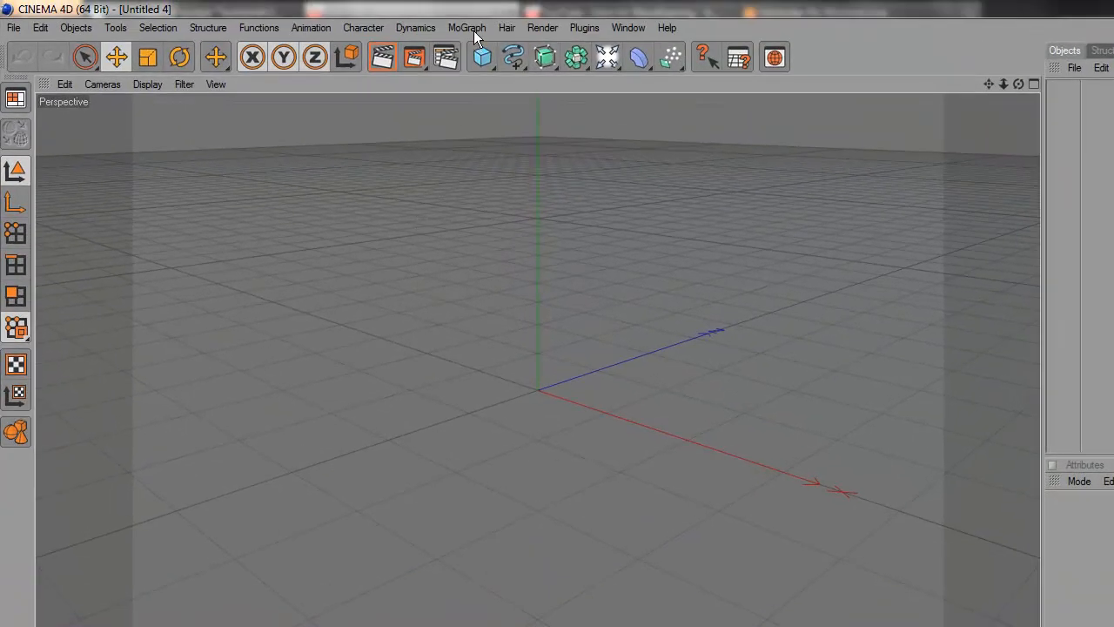
# Add a MoGraph text object reading DRAZTIC in a thin font, centred at the origin
pyautogui.click(467, 27)
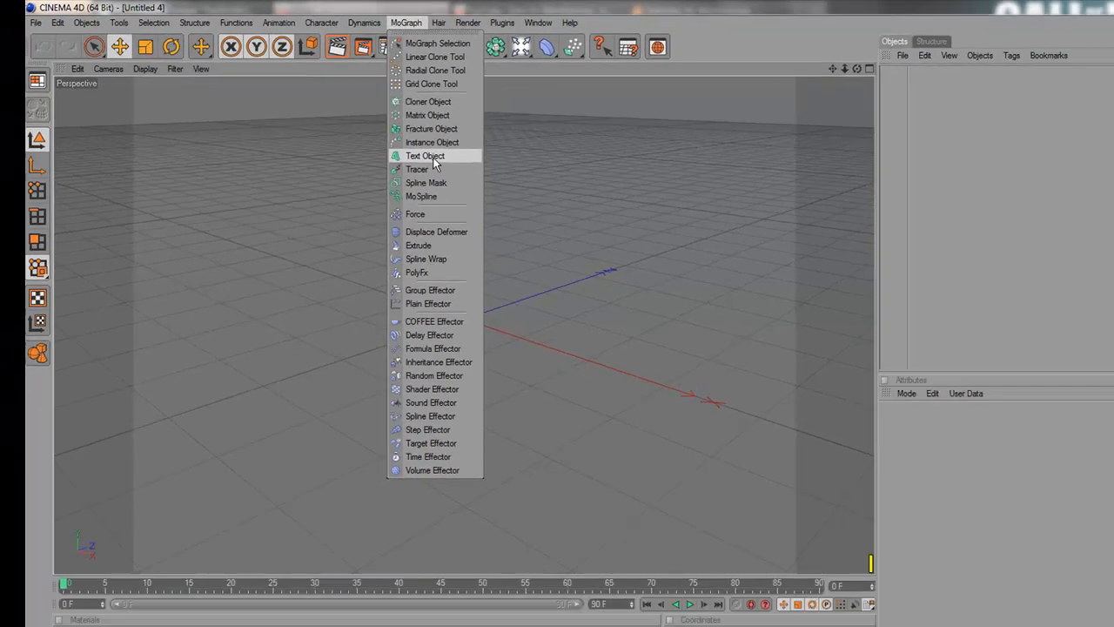
pyautogui.click(425, 156)
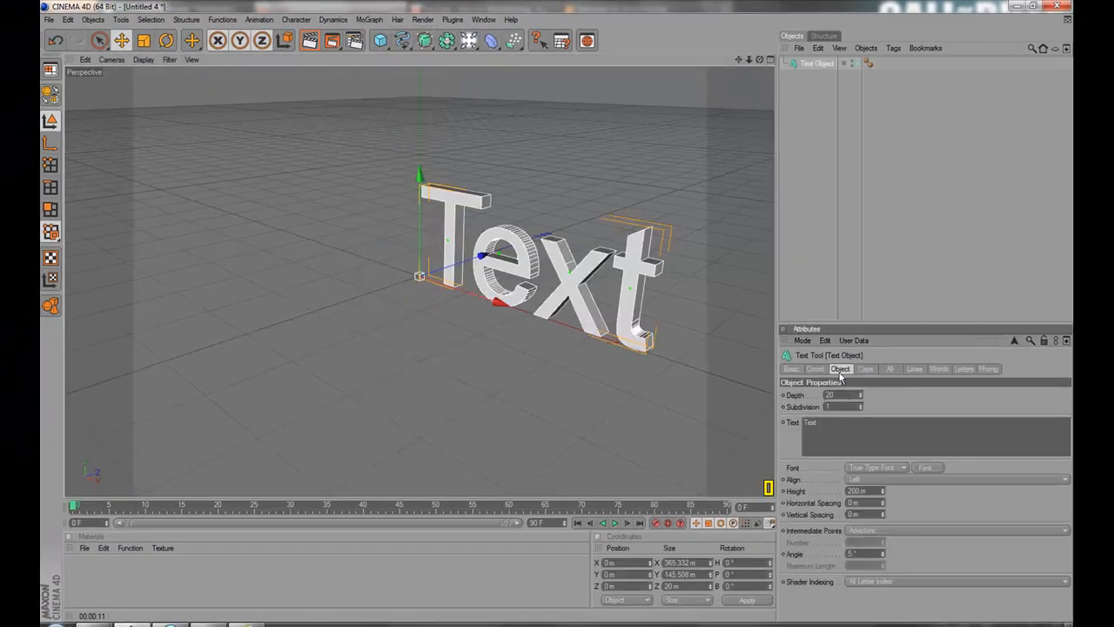
pyautogui.write('DRAZTIC')
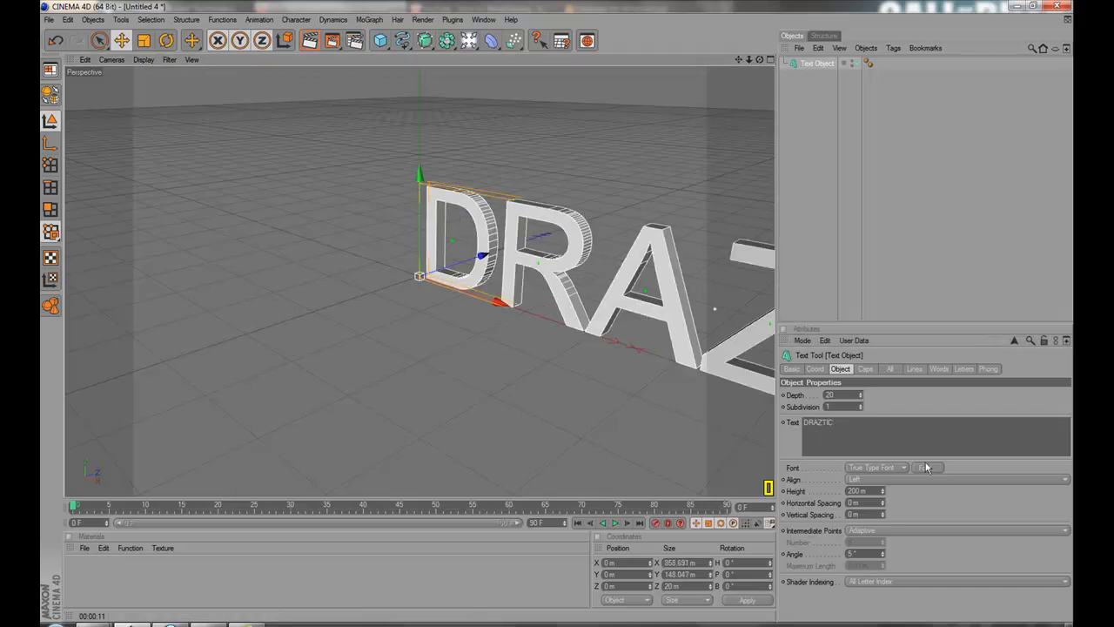
pyautogui.click(927, 467)
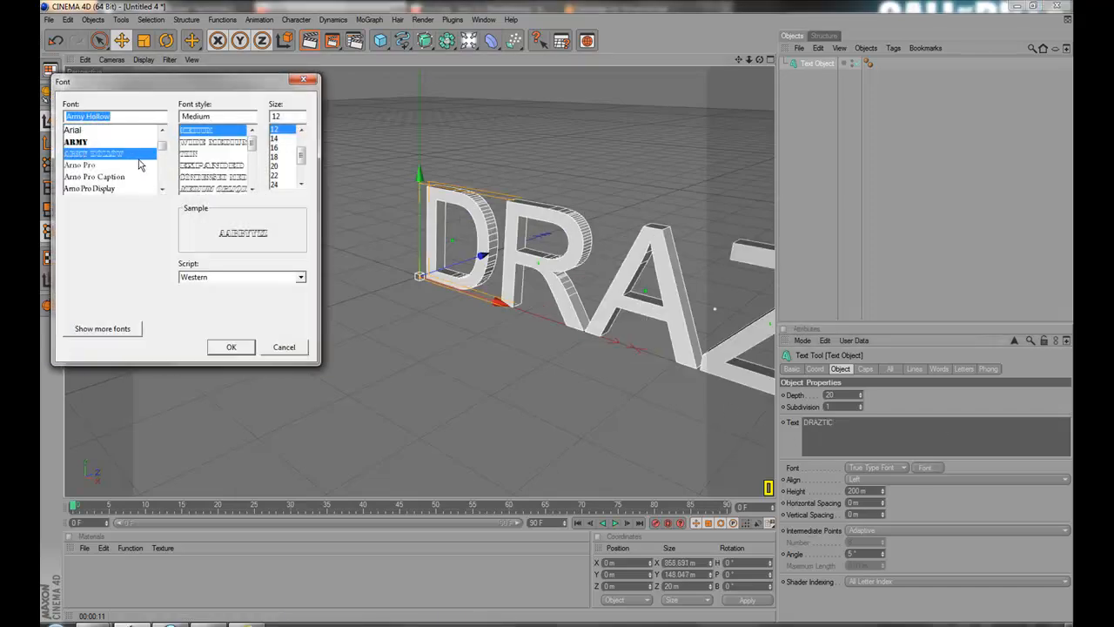
pyautogui.click(110, 131)
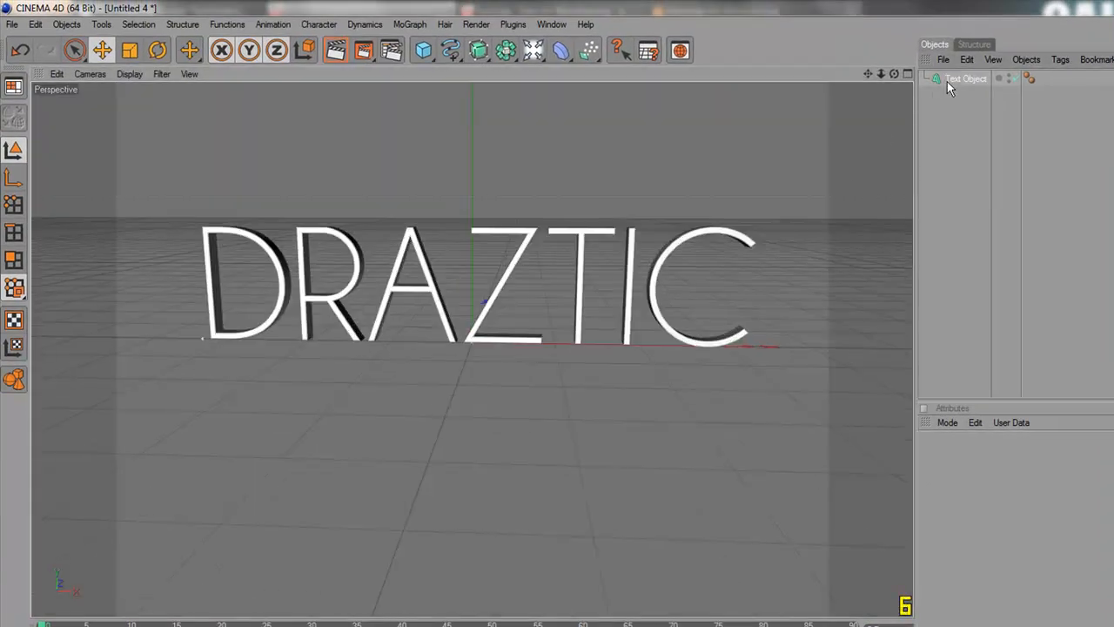
pyautogui.click(966, 79)
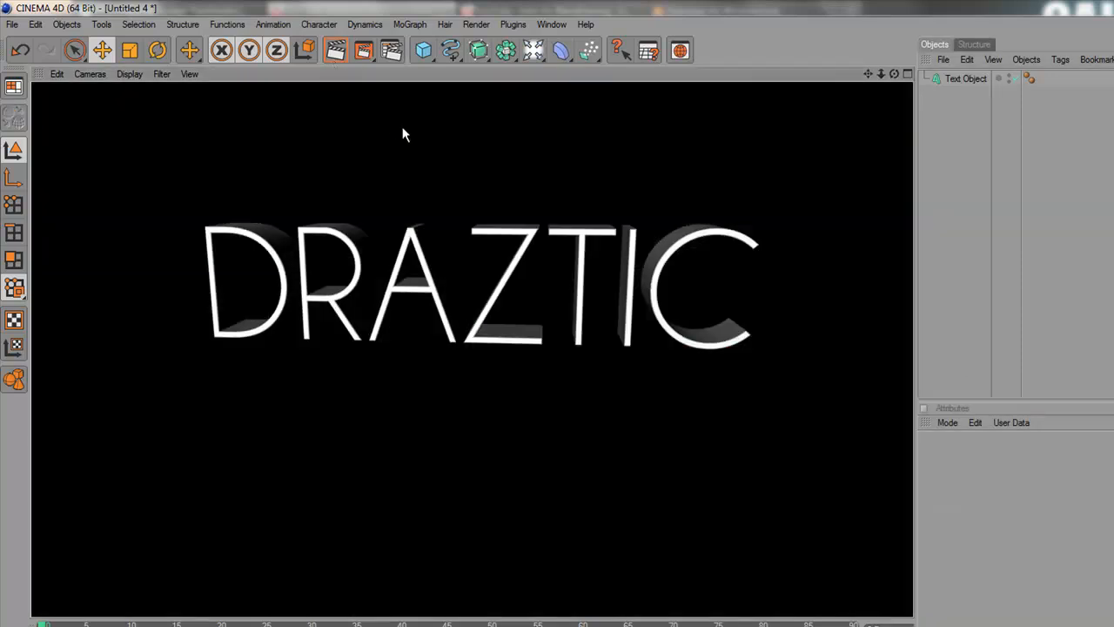
pyautogui.moveTo(688, 158)
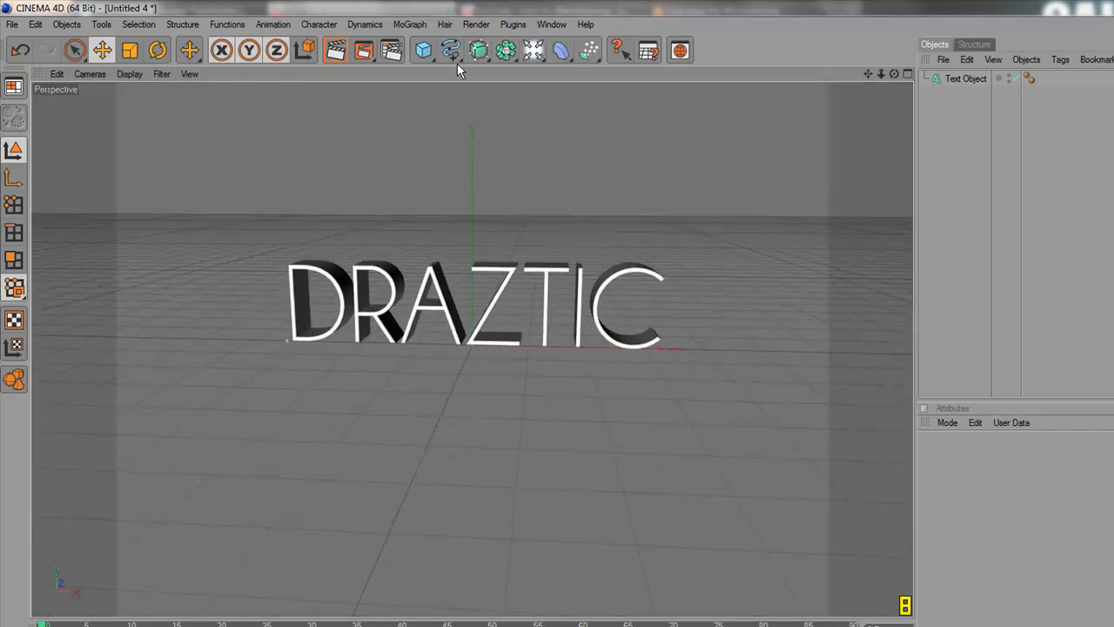
# Add a reversed arc spline with a 180° end angle and 700 m radius
pyautogui.click(450, 49)
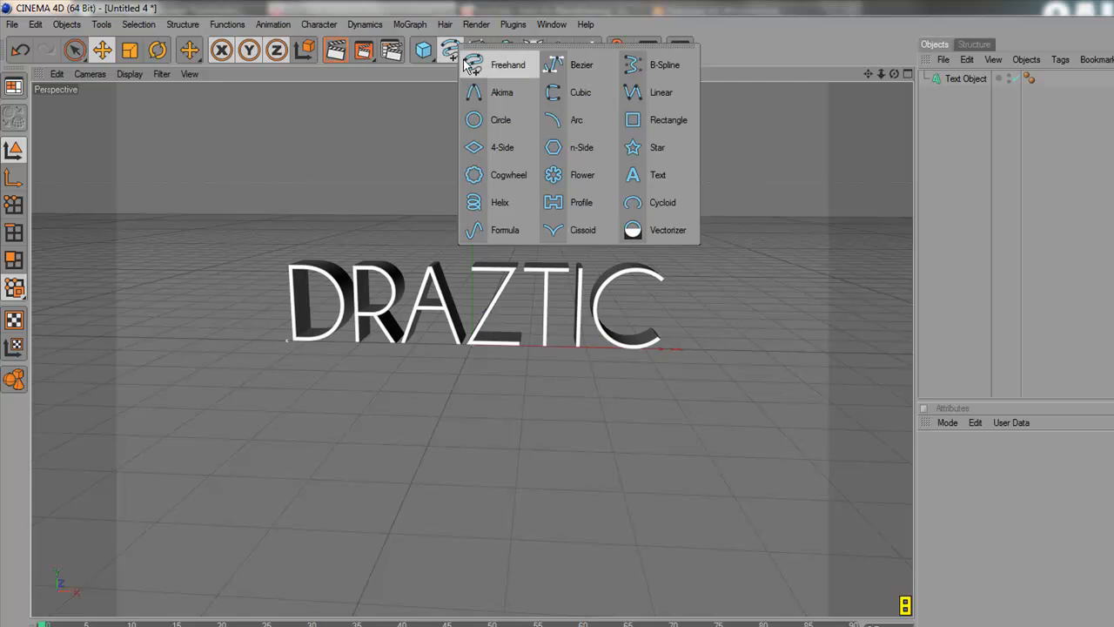
pyautogui.click(576, 120)
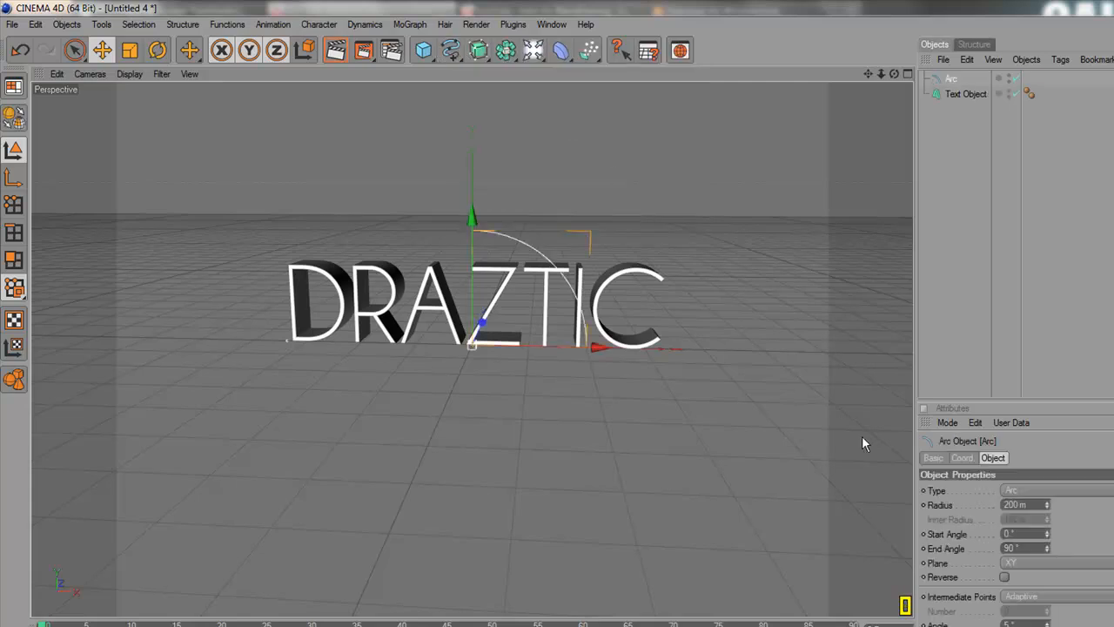
pyautogui.click(1027, 548)
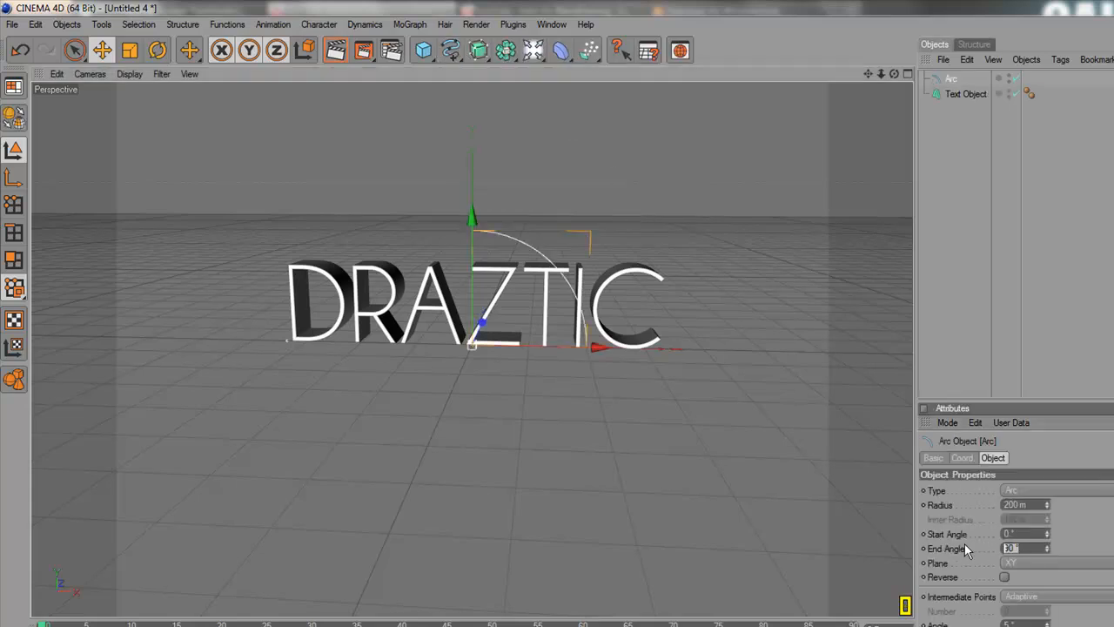
pyautogui.write('180')
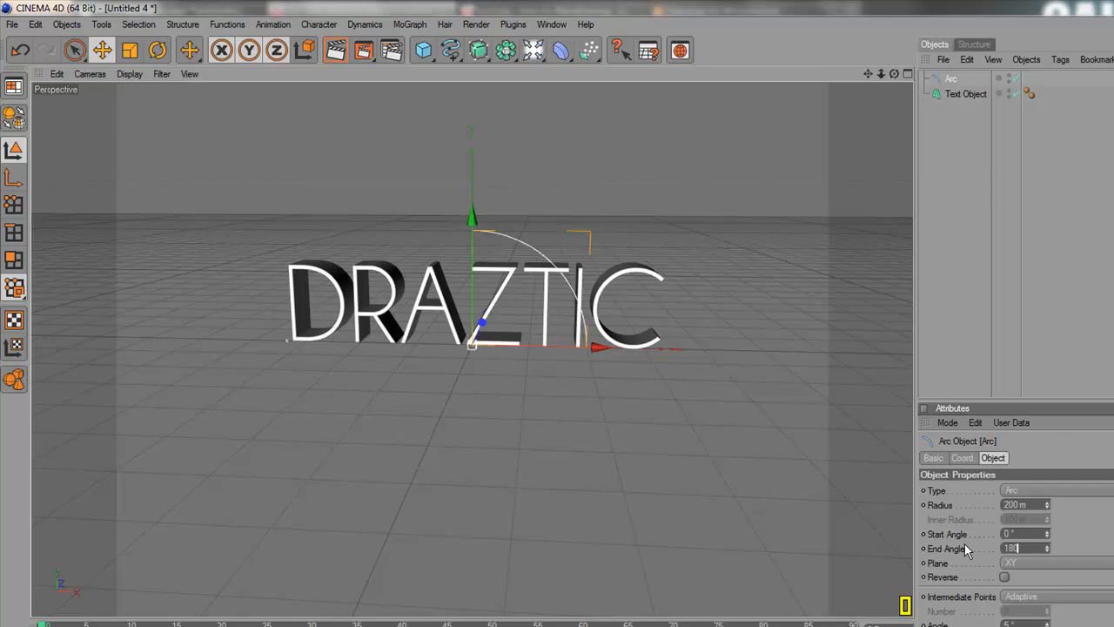
pyautogui.write('180')
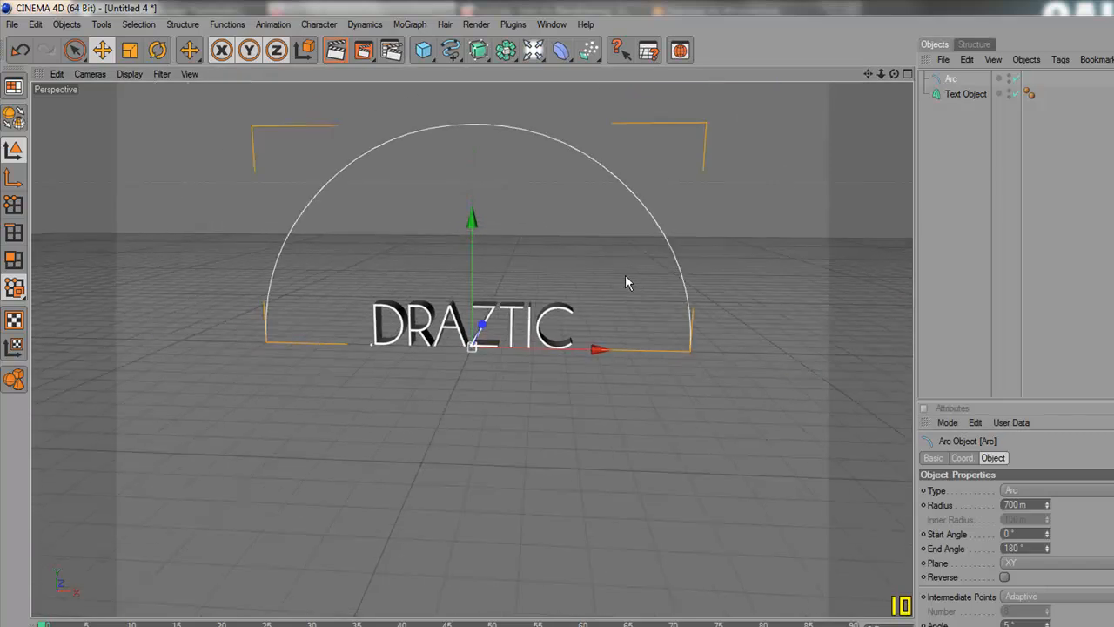
pyautogui.moveTo(909, 240)
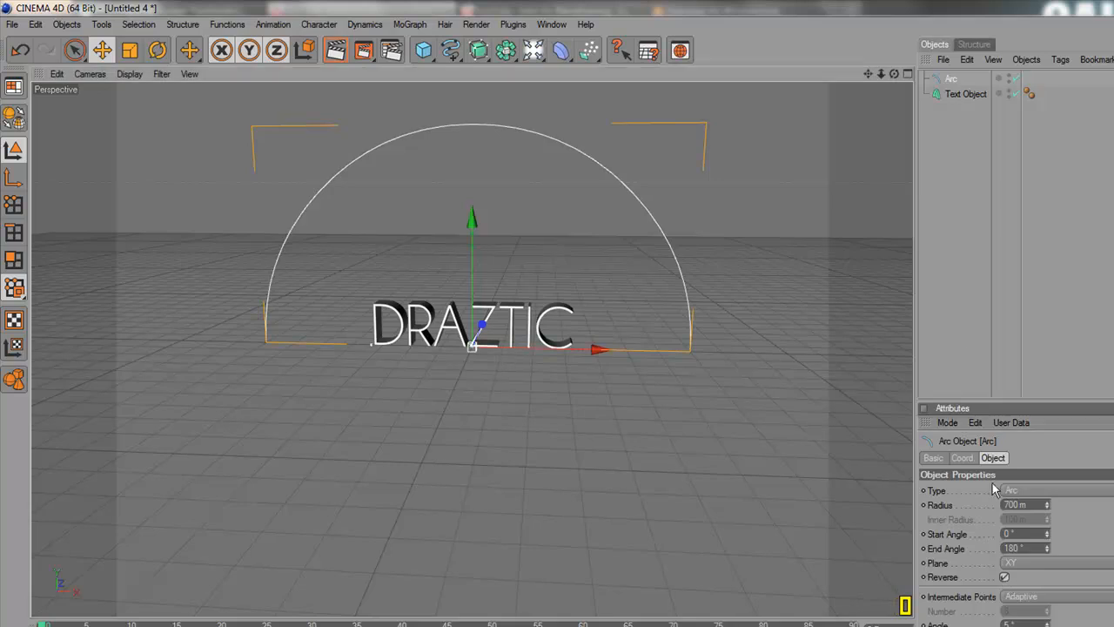
pyautogui.click(279, 290)
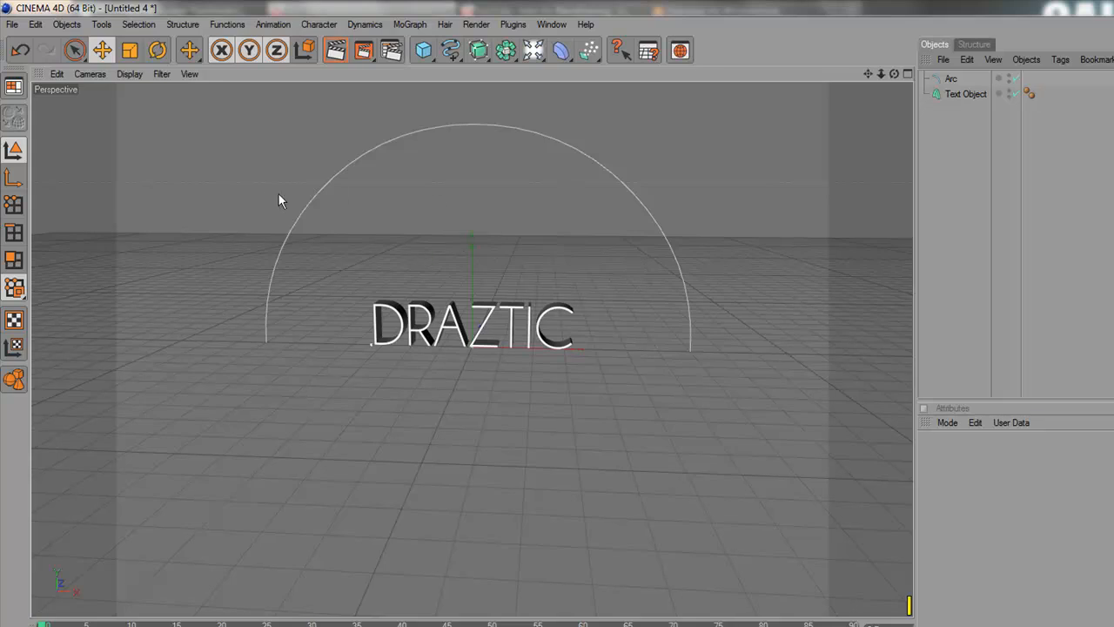
pyautogui.moveTo(398, 129)
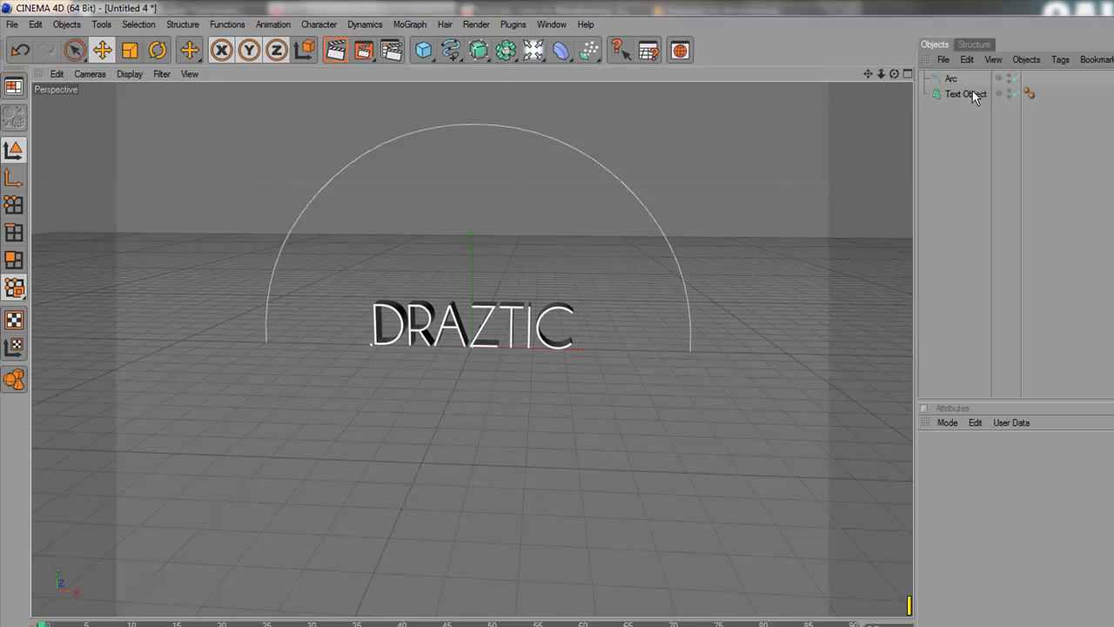
# Add a Spline Effector on the text using the Arc, testing strength down to zero
pyautogui.click(409, 24)
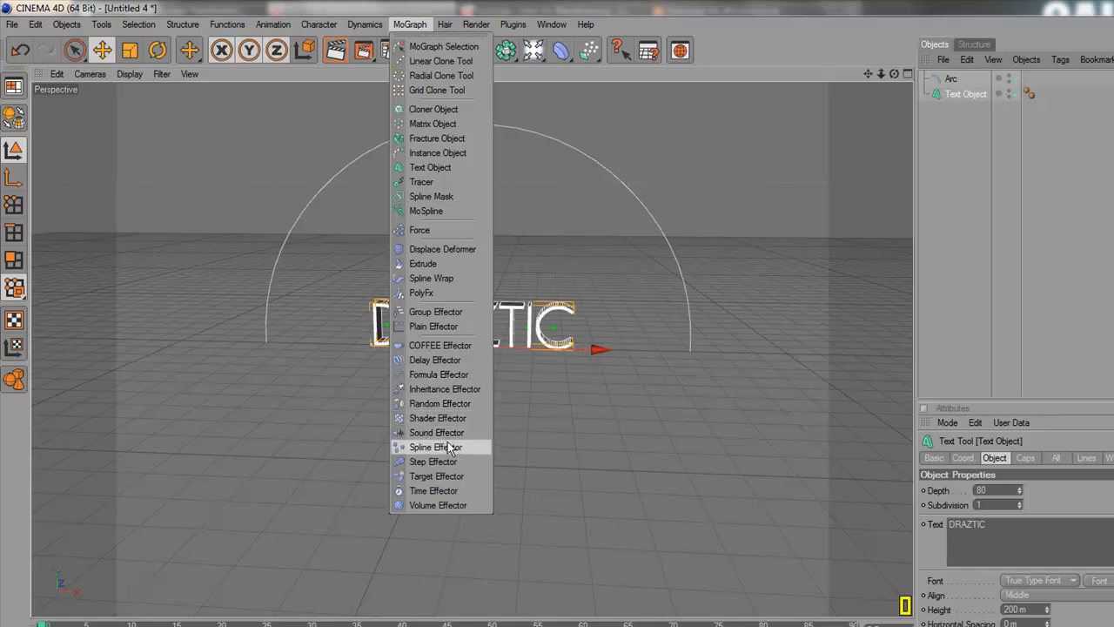
pyautogui.click(435, 446)
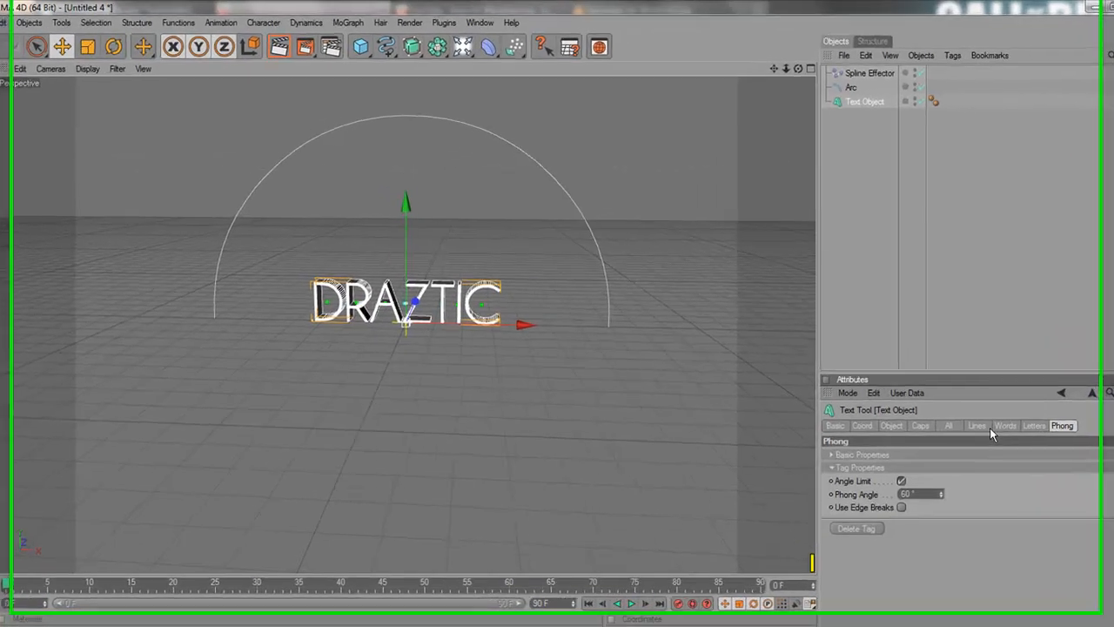
pyautogui.click(1033, 425)
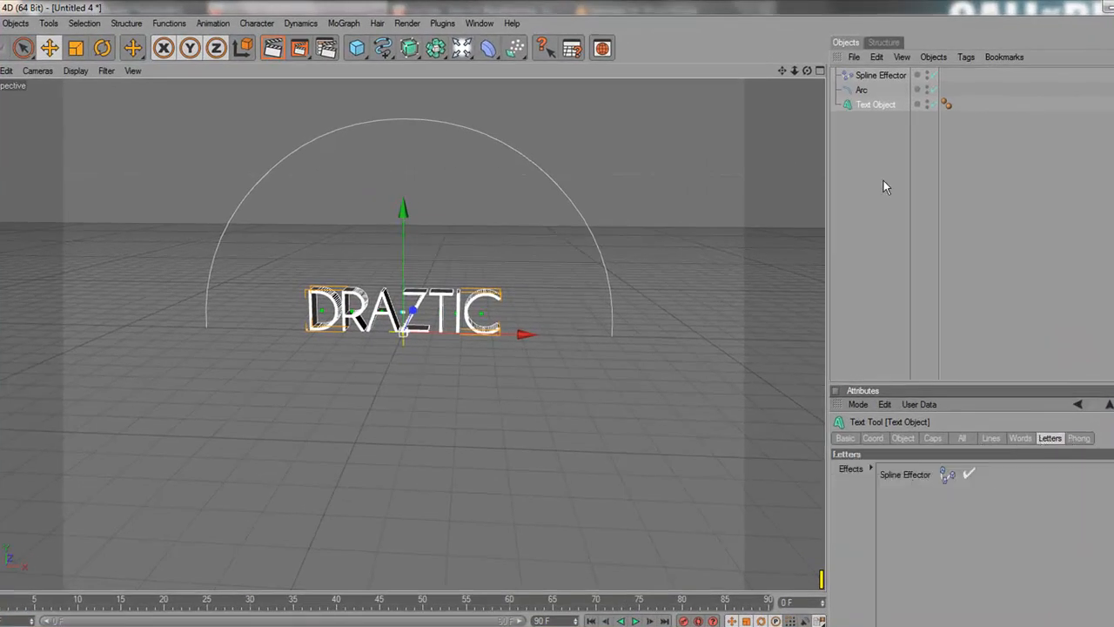
pyautogui.click(879, 74)
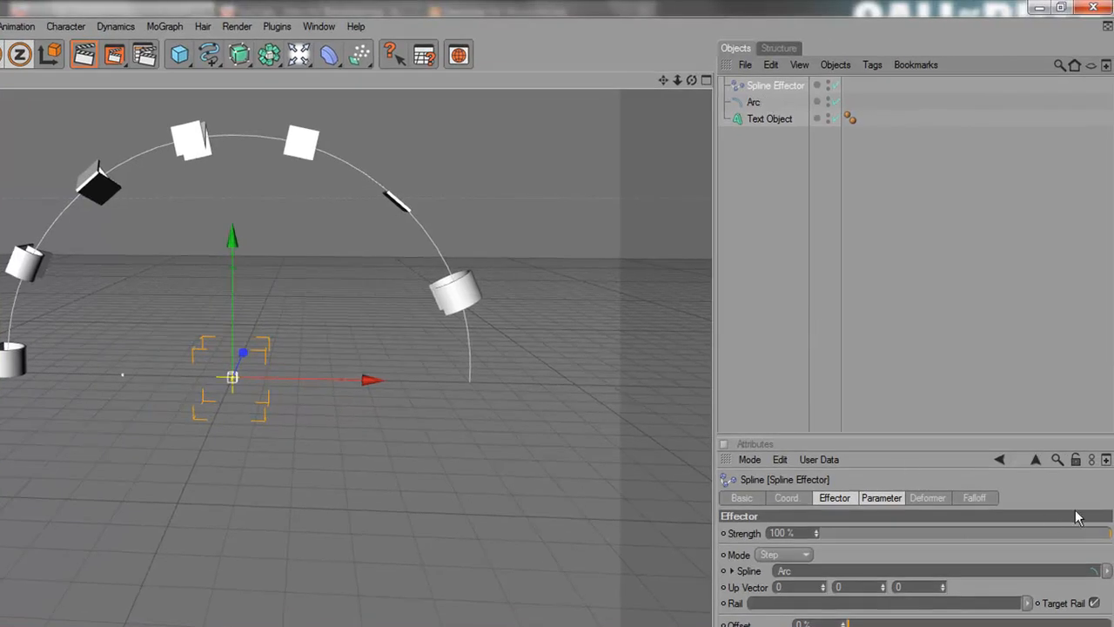
pyautogui.moveTo(1105, 533); pyautogui.dragTo(921, 533)
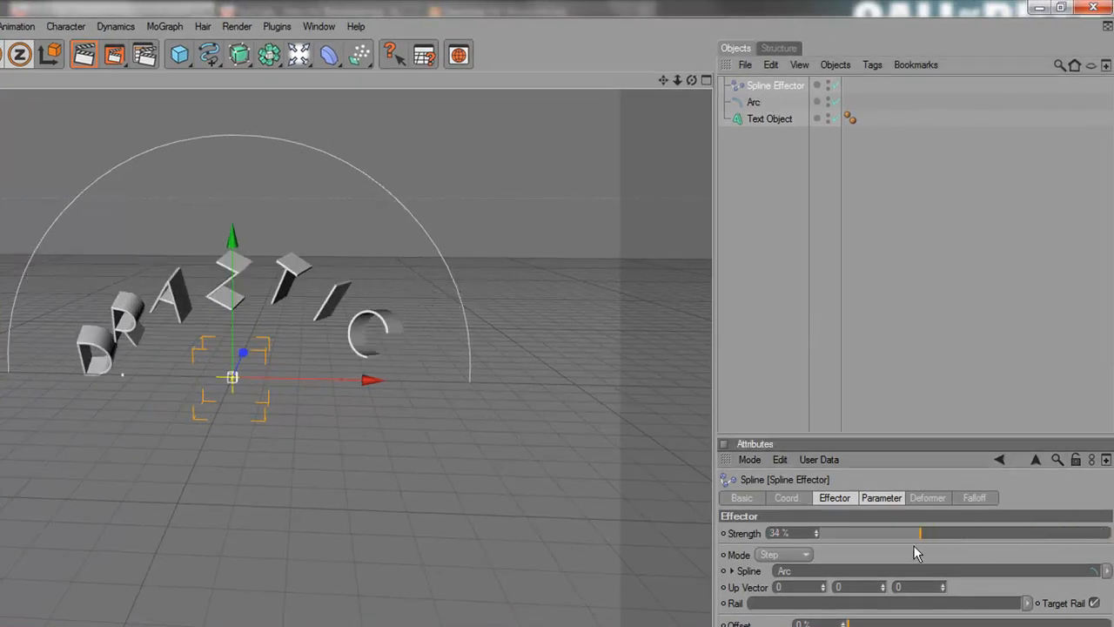
pyautogui.moveTo(918, 533); pyautogui.dragTo(818, 534)
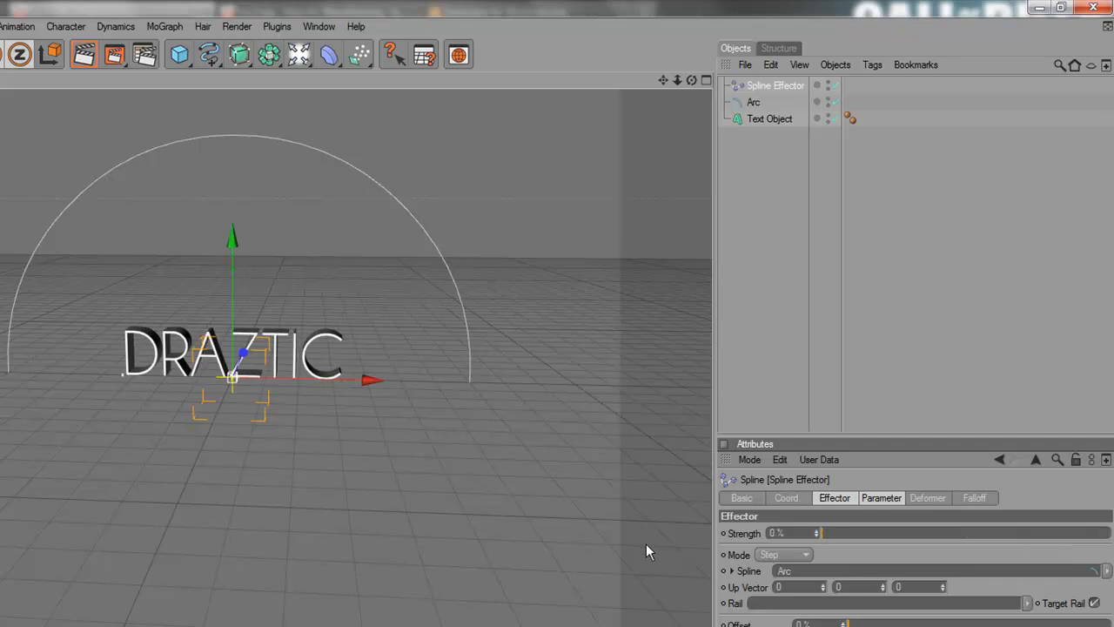
pyautogui.moveTo(725, 537)
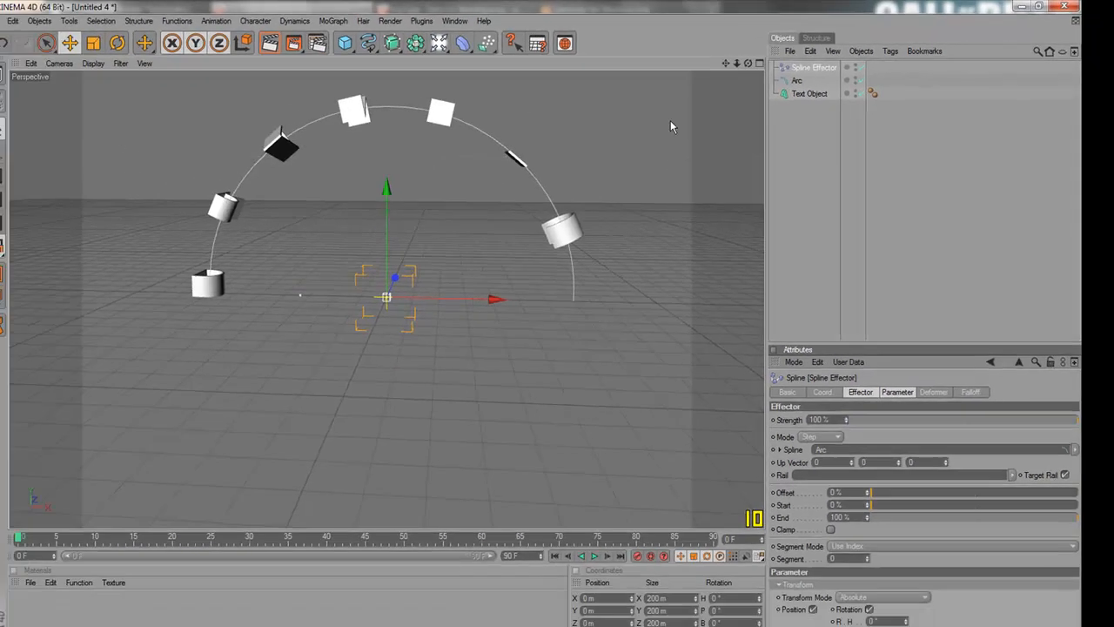
pyautogui.click(797, 80)
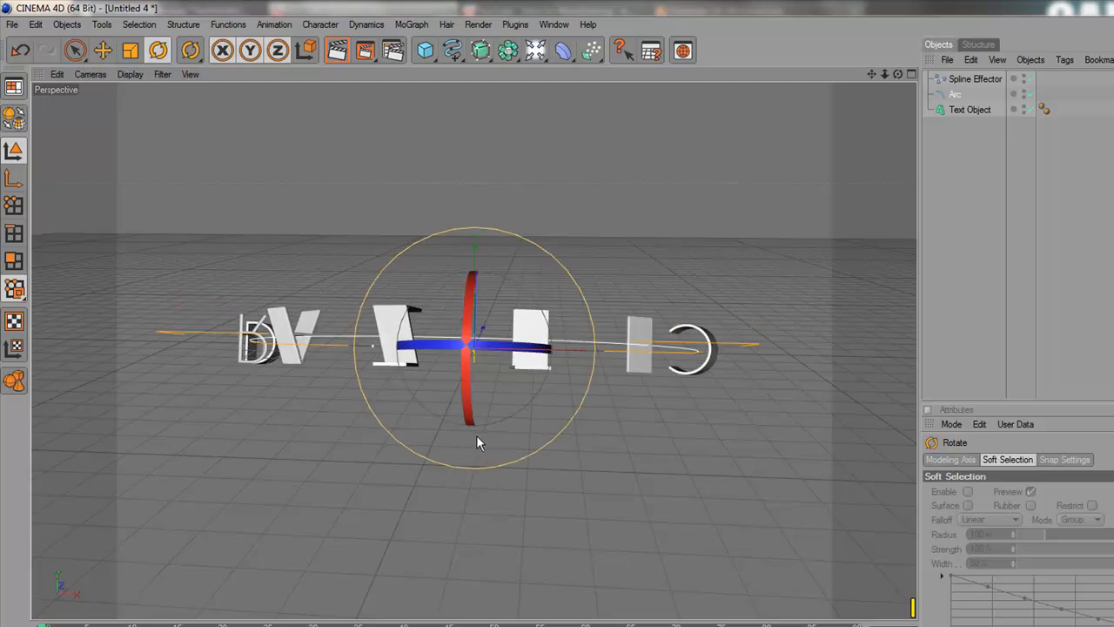
# Rotate the arc 90° so it lies flat on the ground plane
pyautogui.click(974, 78)
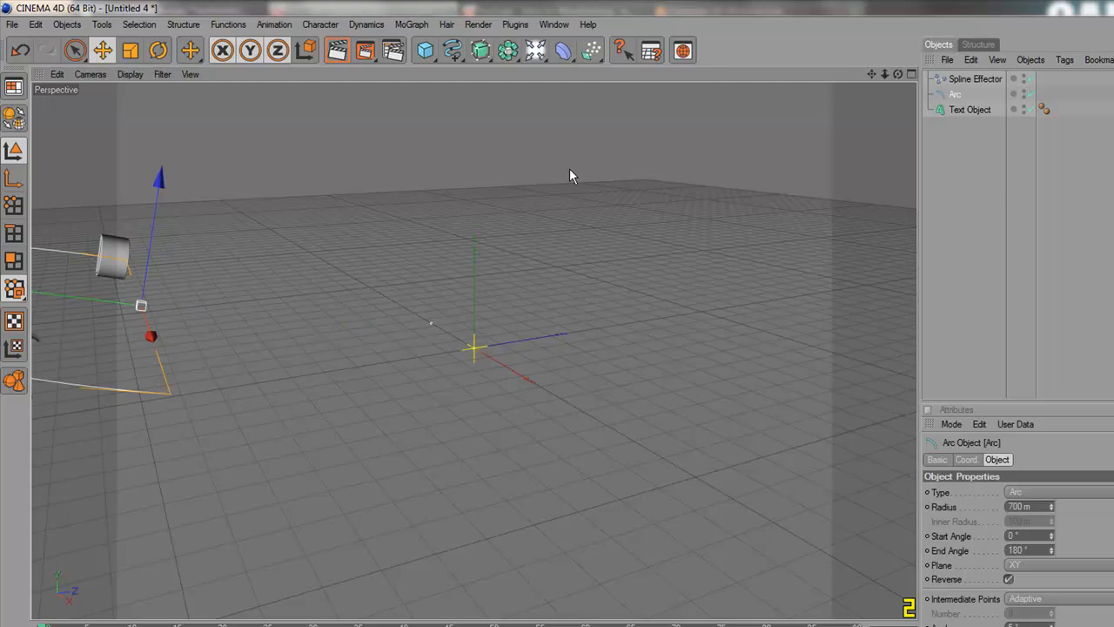
pyautogui.moveTo(529, 94)
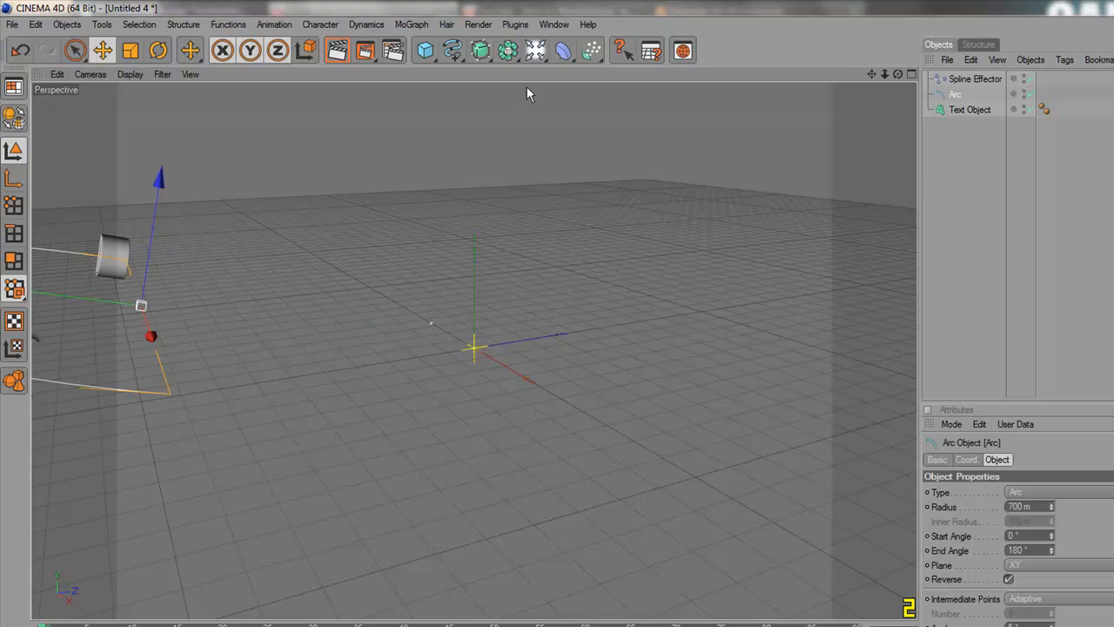
pyautogui.click(562, 50)
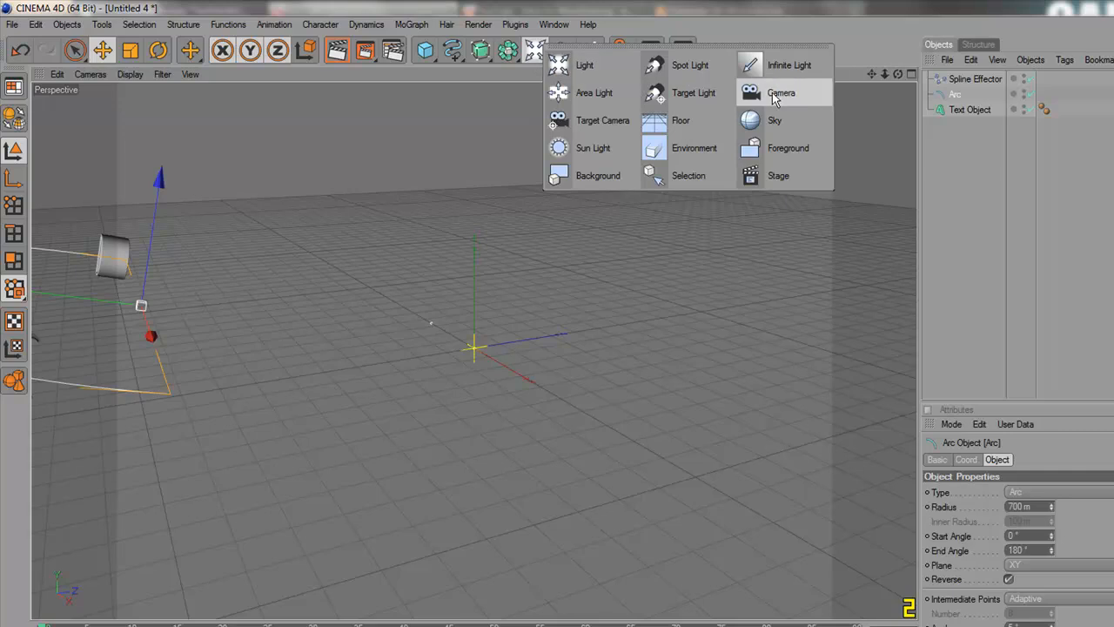
# Add a camera positioned at 60 facing the text, adjust effector strength, and preview playback
pyautogui.click(780, 92)
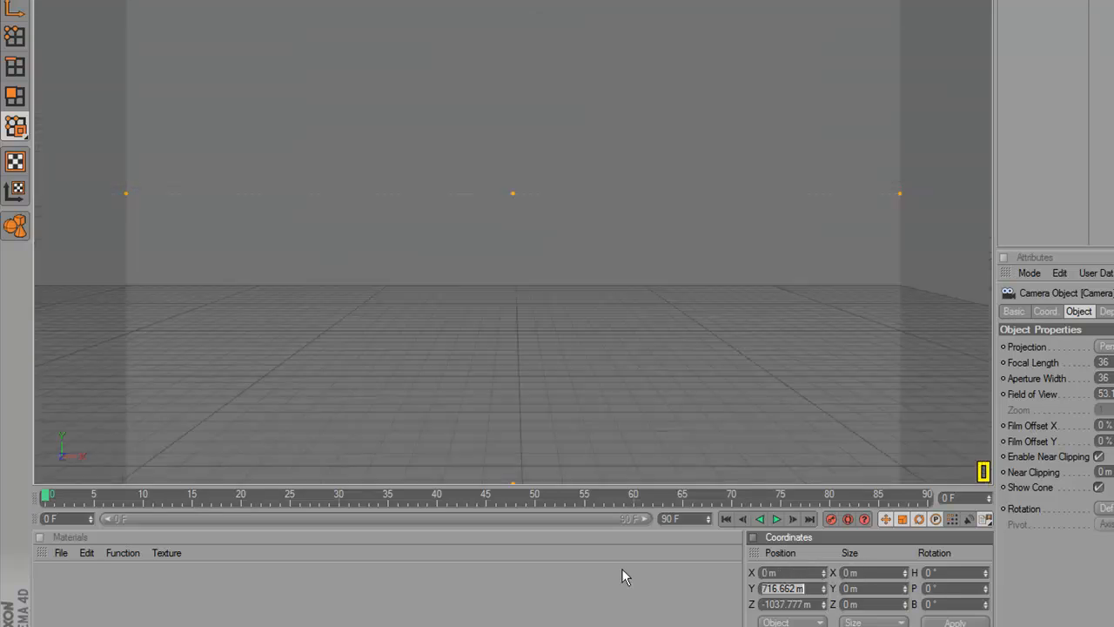
pyautogui.write('60')
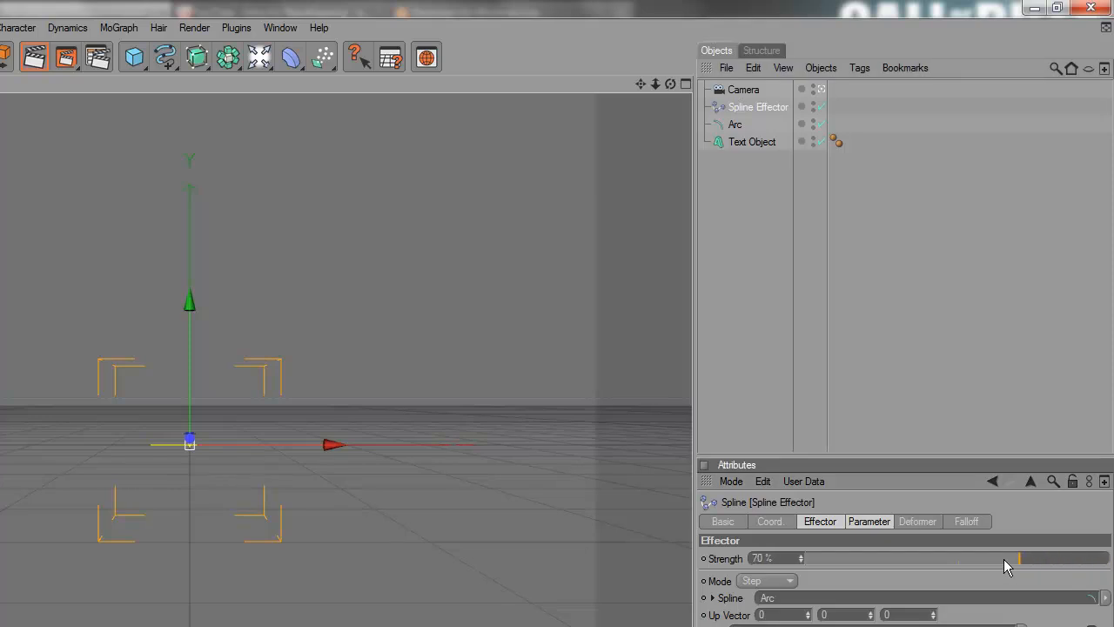
pyautogui.moveTo(1019, 558); pyautogui.dragTo(805, 558)
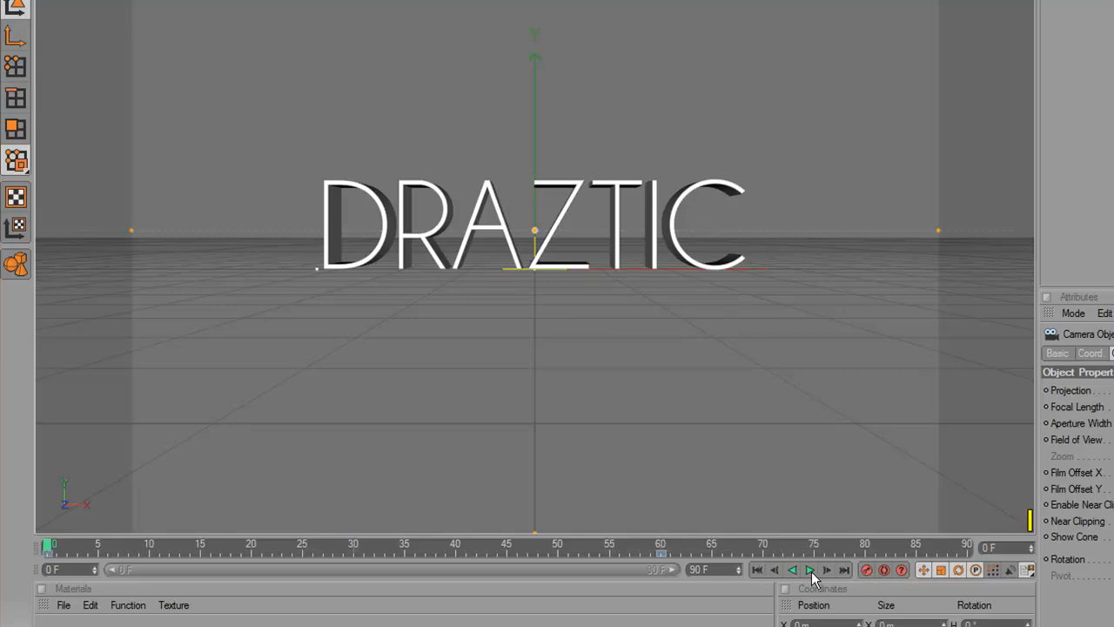
pyautogui.click(809, 569)
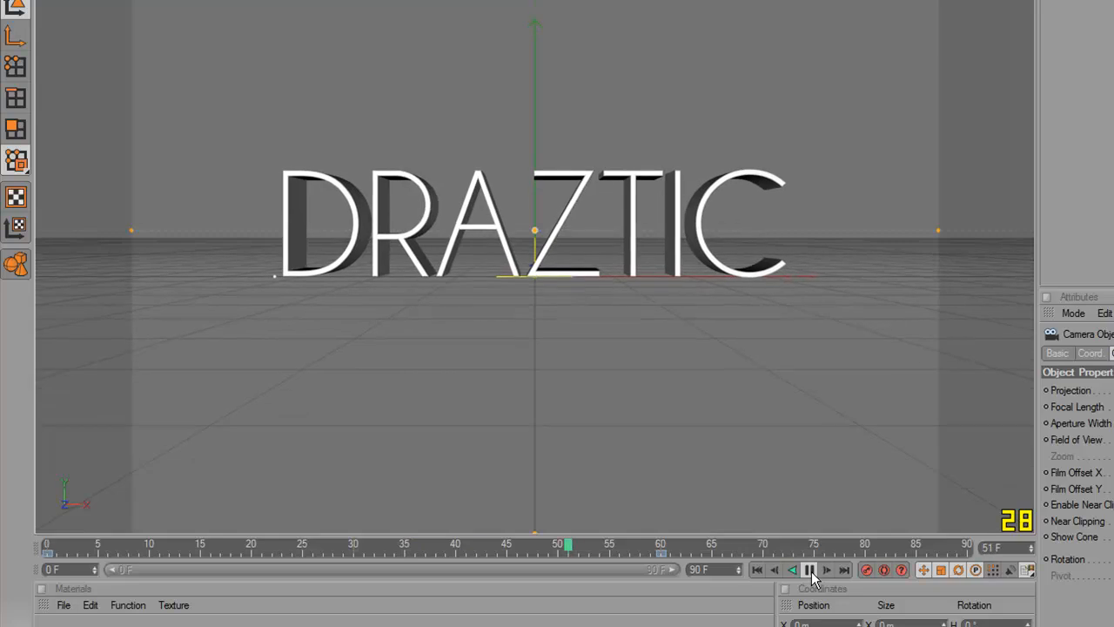
pyautogui.click(810, 570)
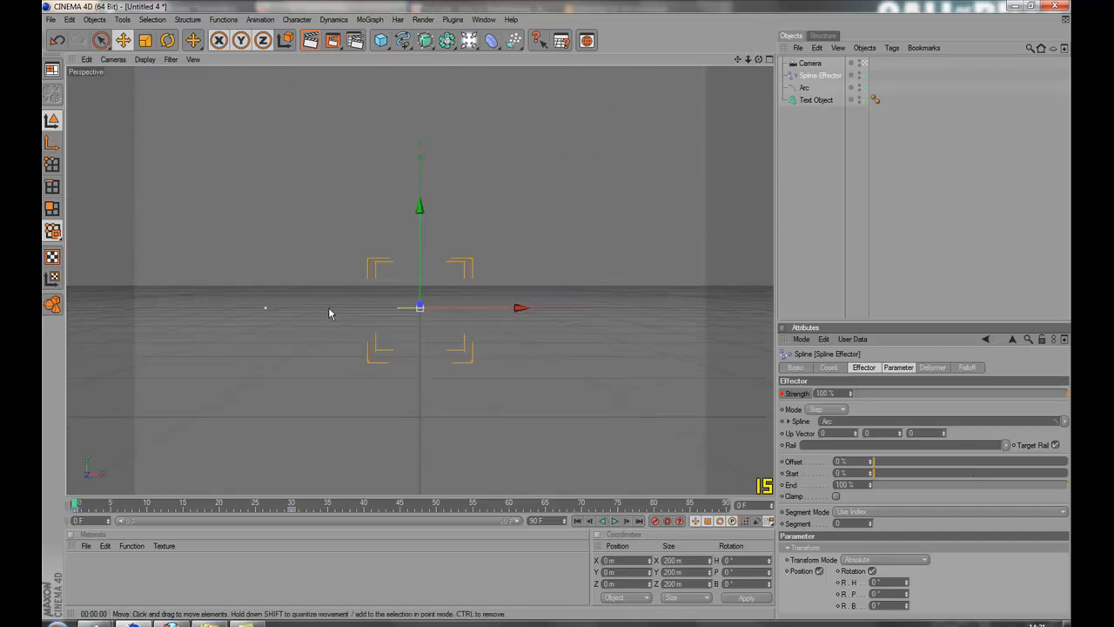
# Add a Delay Effector to the text object in Spring mode at 75% strength
pyautogui.click(816, 99)
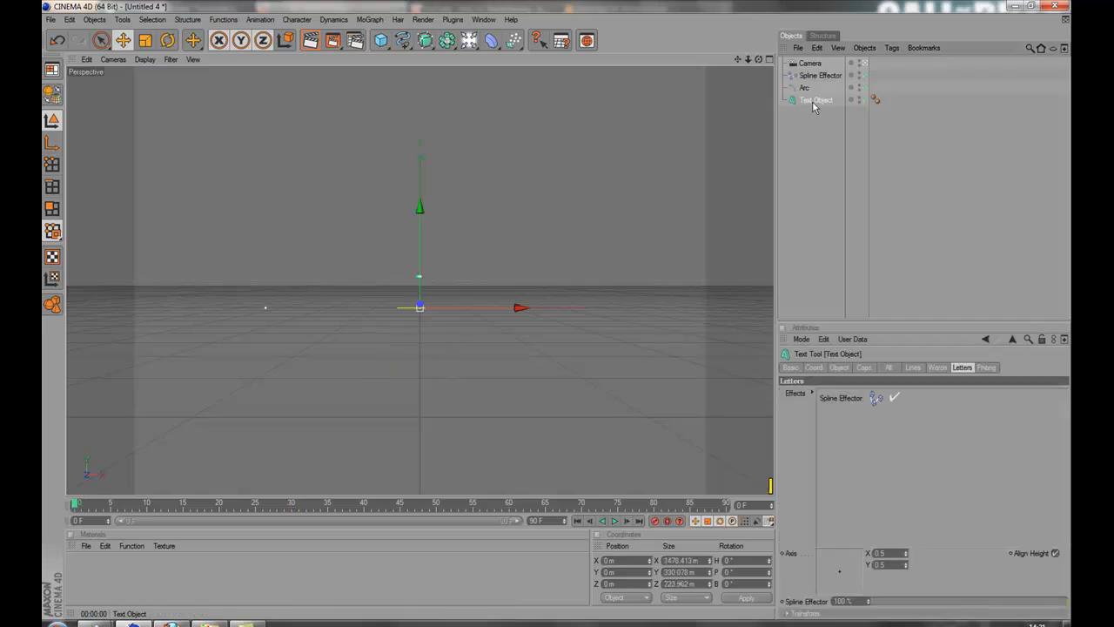
pyautogui.click(370, 19)
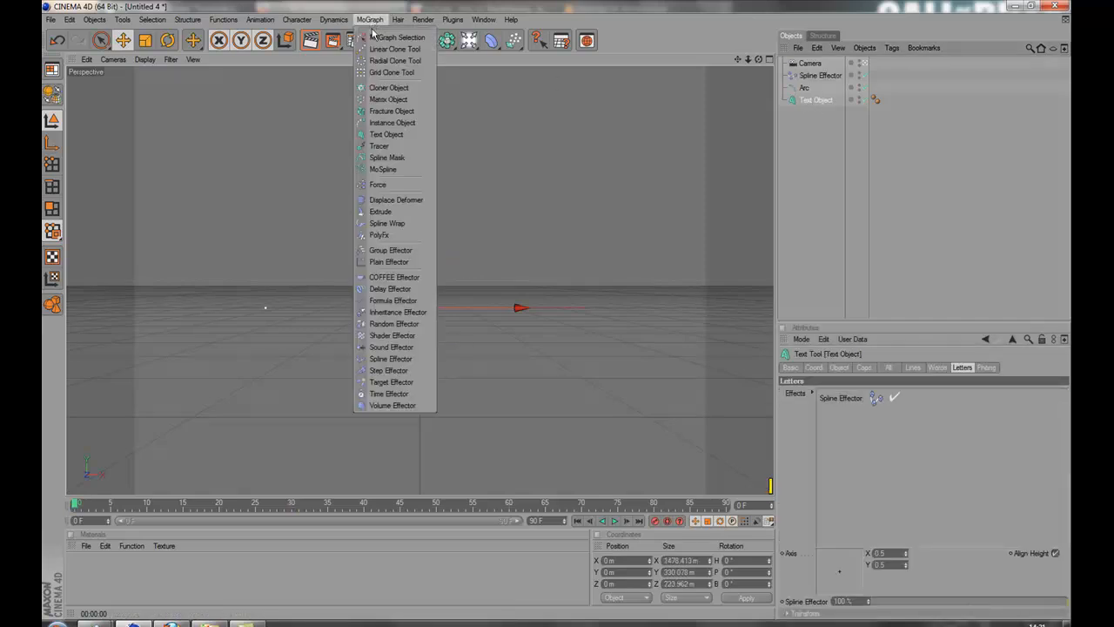
pyautogui.click(389, 288)
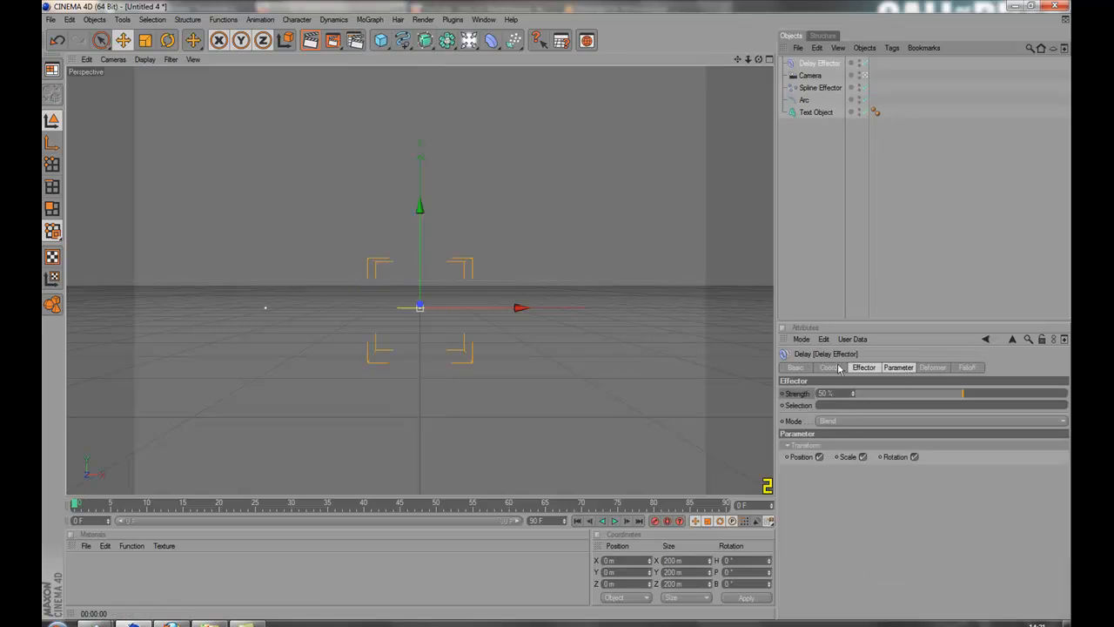
pyautogui.click(939, 422)
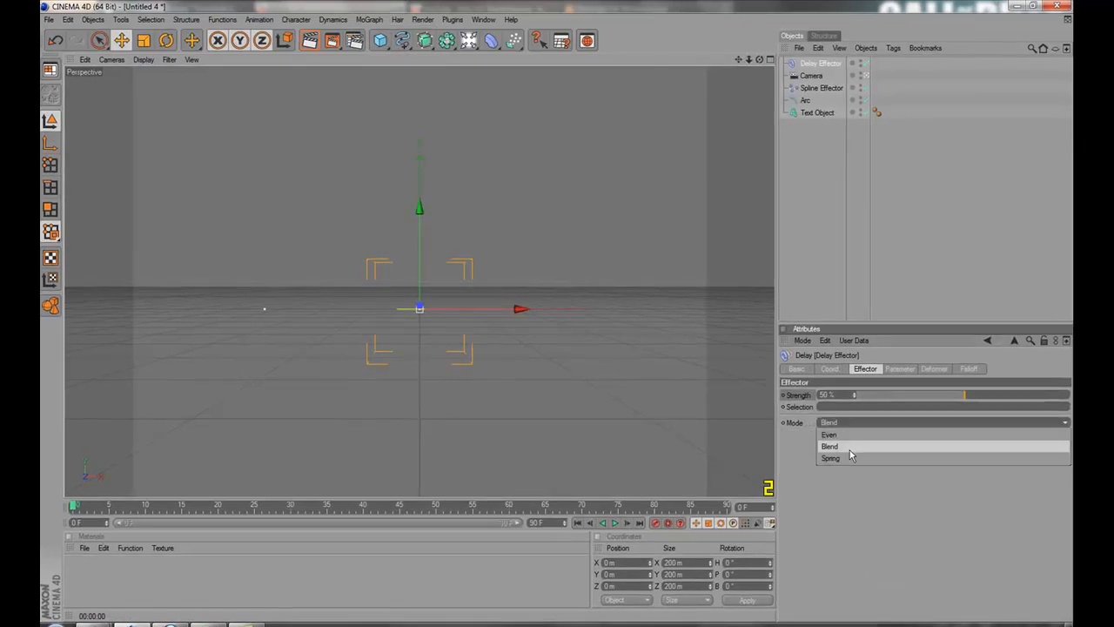
pyautogui.click(830, 458)
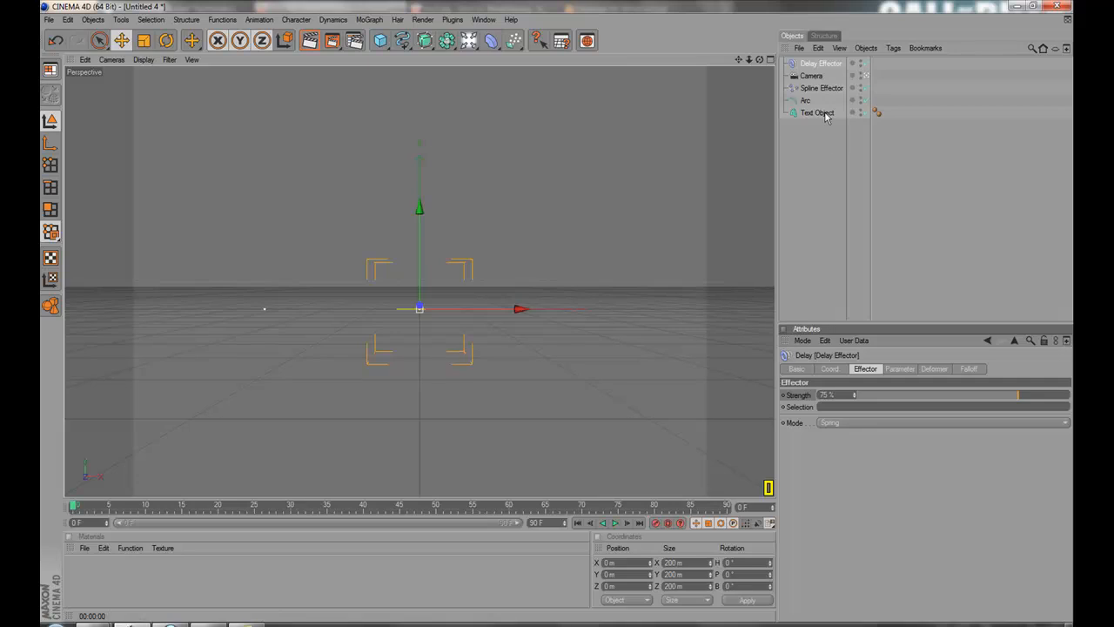
pyautogui.click(614, 522)
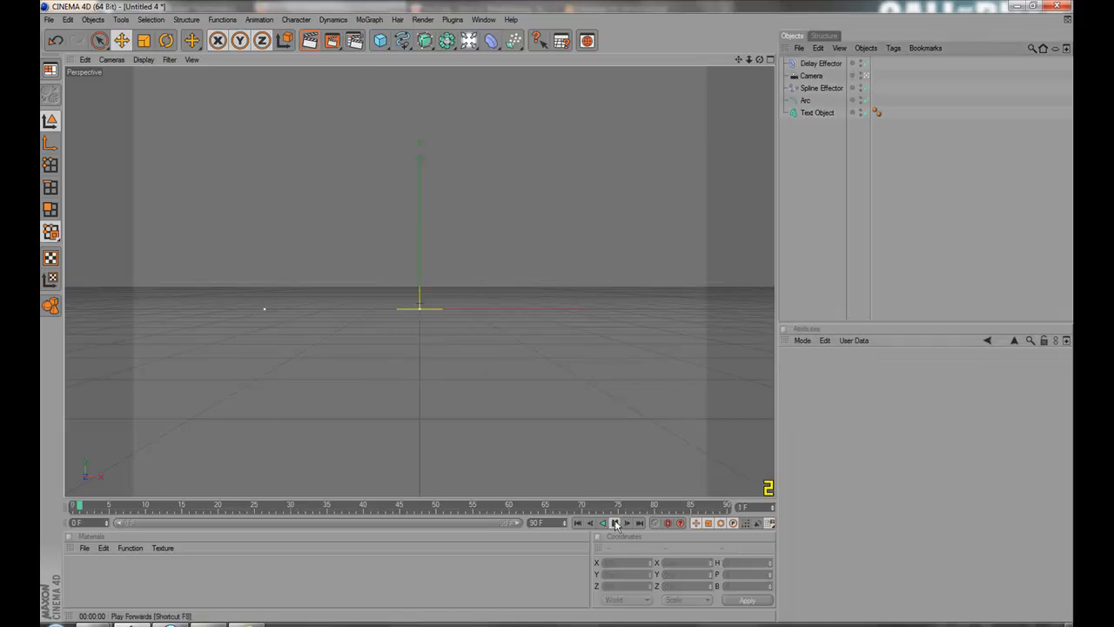
# Load the RingLight preset from the content library and adjust its ring size
pyautogui.click(614, 523)
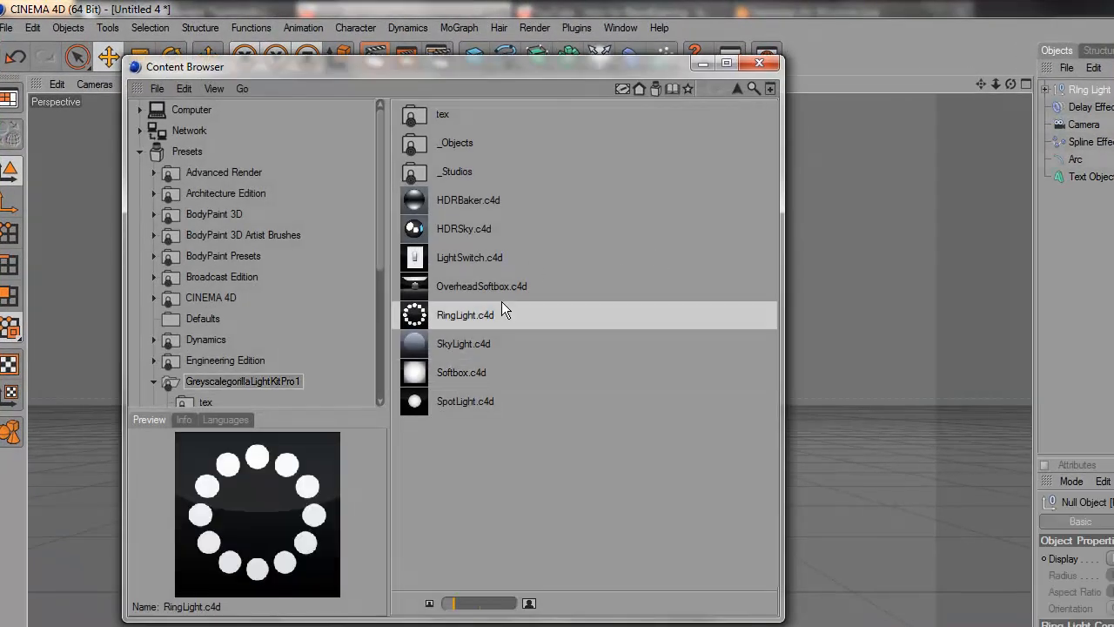
pyautogui.moveTo(634, 258)
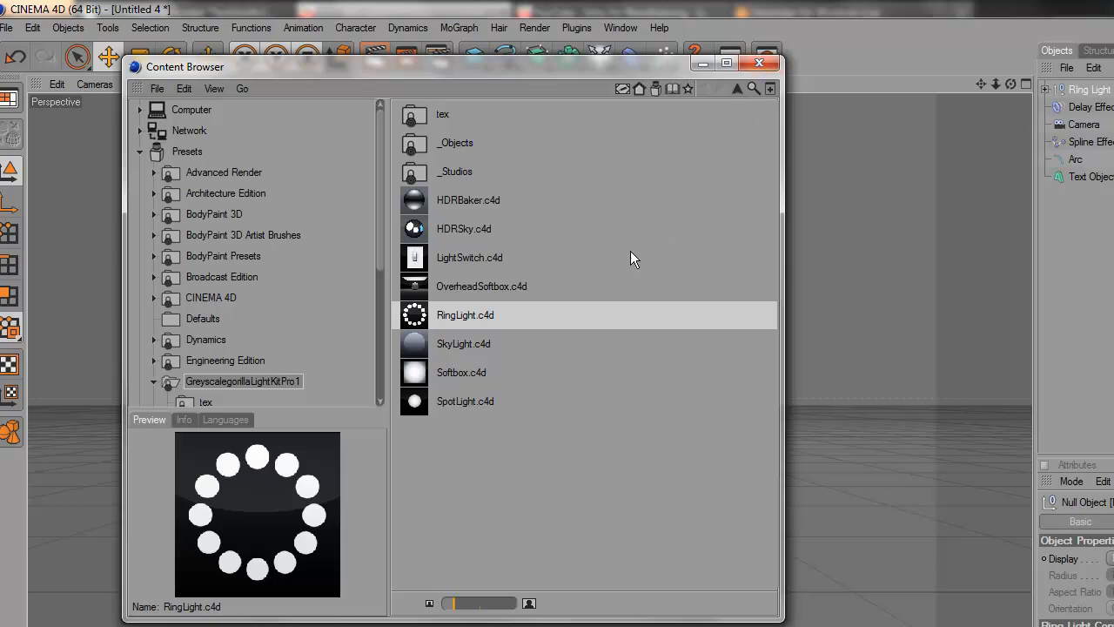
pyautogui.click(759, 62)
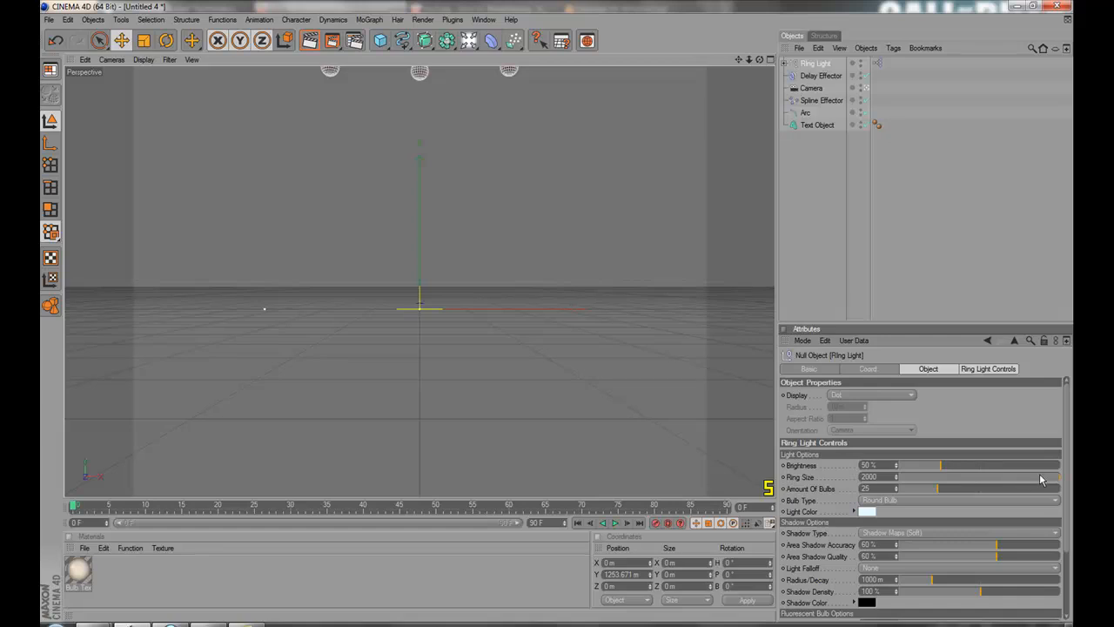
pyautogui.moveTo(940, 465); pyautogui.dragTo(953, 465)
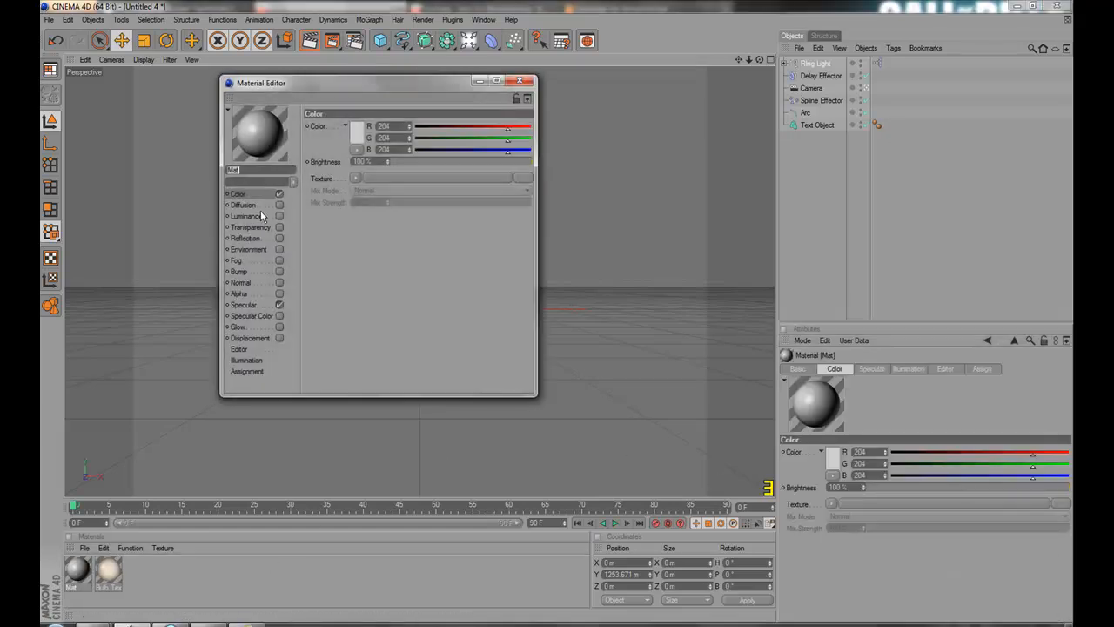
# Create a material with Fresnel reflection and apply it to the DRAZTIC text
pyautogui.click(357, 127)
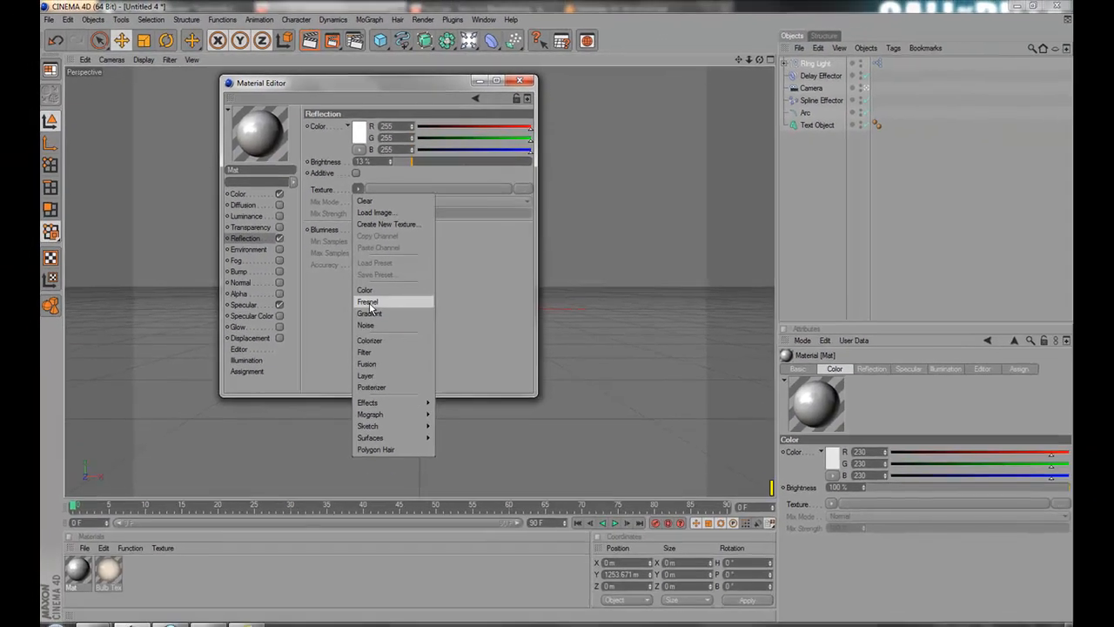
pyautogui.click(368, 301)
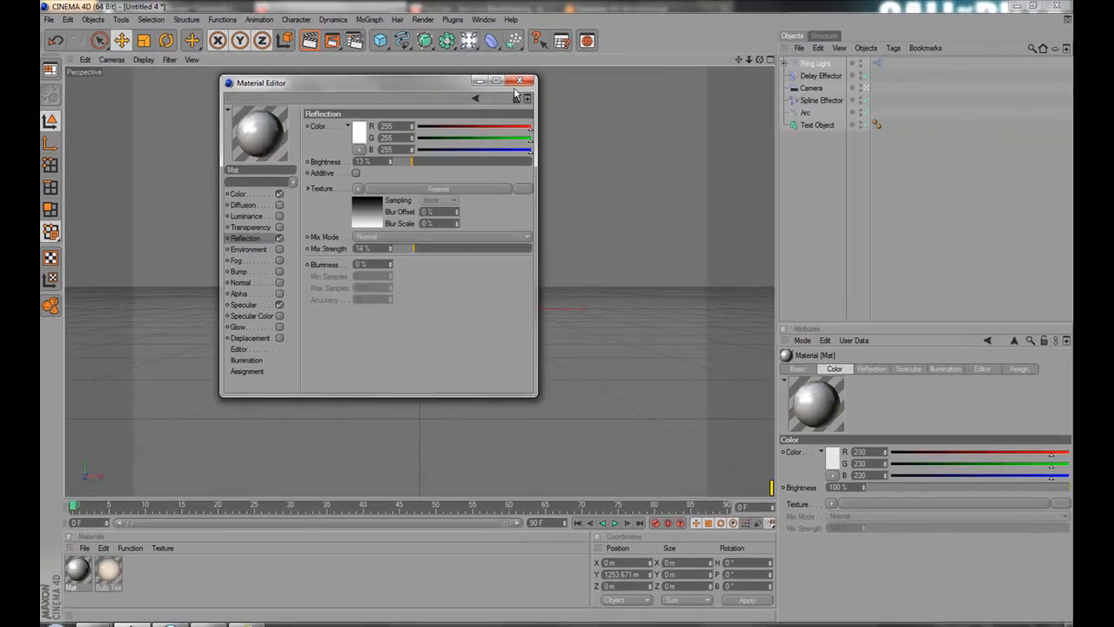
pyautogui.click(520, 81)
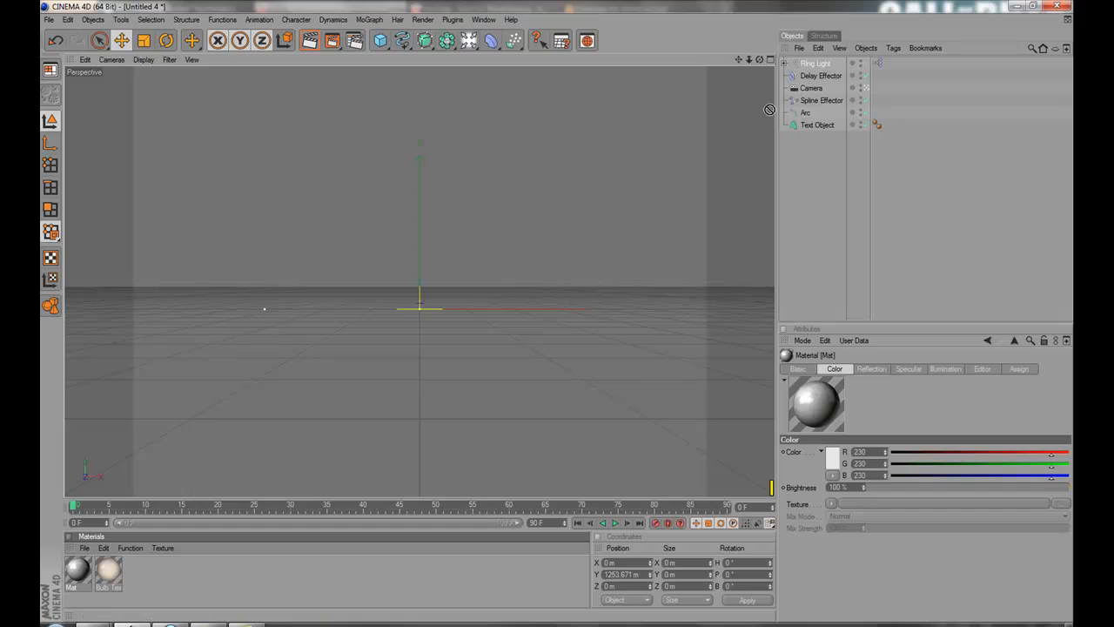
pyautogui.click(614, 522)
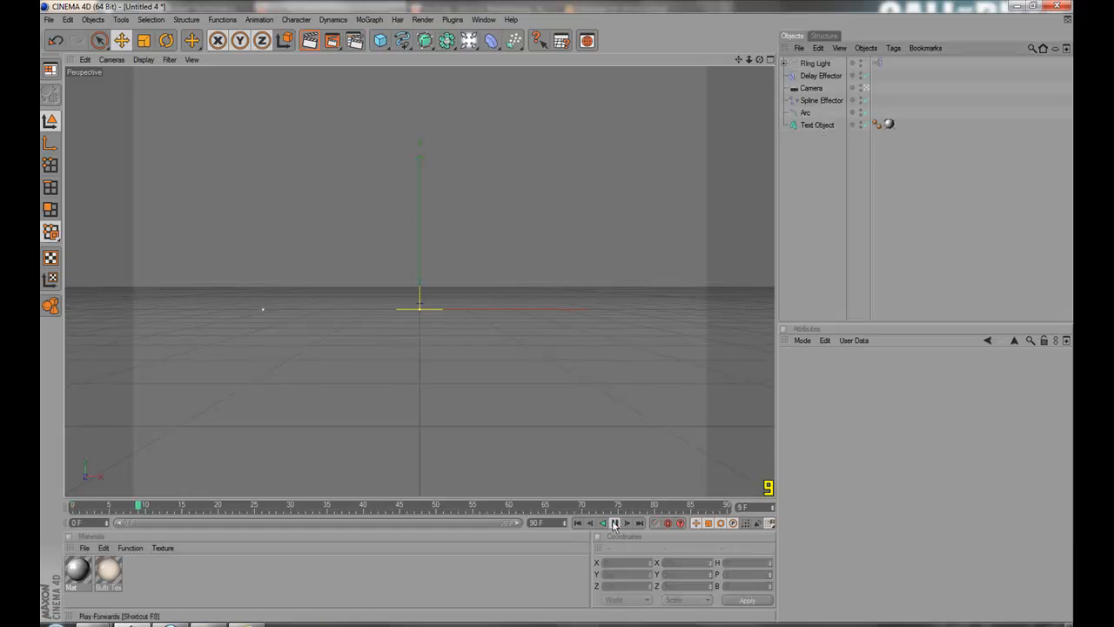
# Test-render, then set the output frame range end to 100 in Render Settings
pyautogui.click(578, 522)
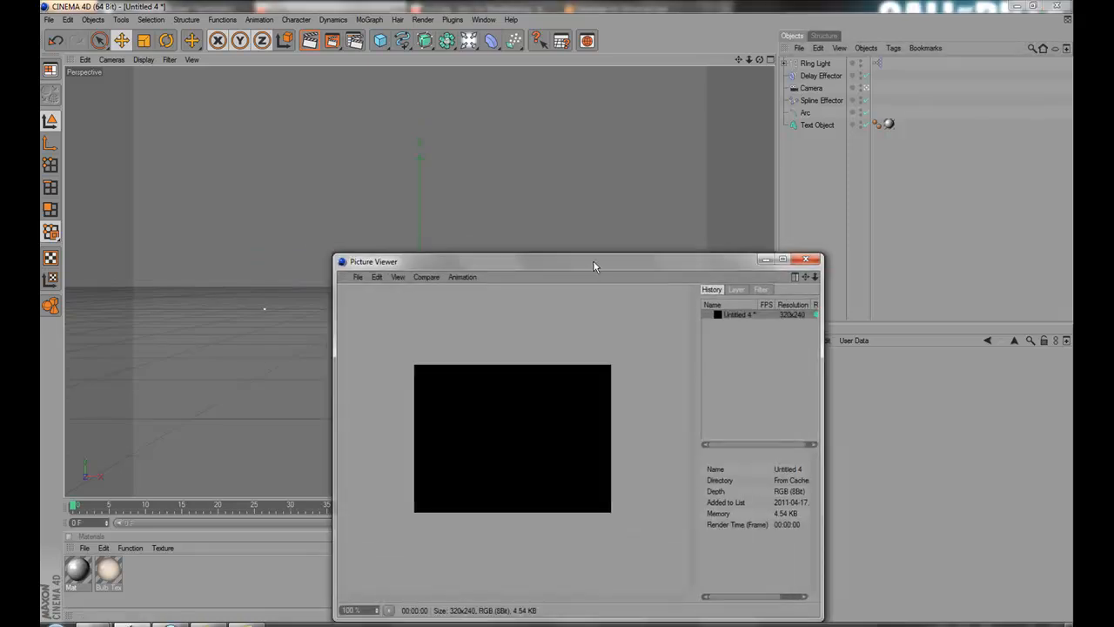
pyautogui.click(806, 259)
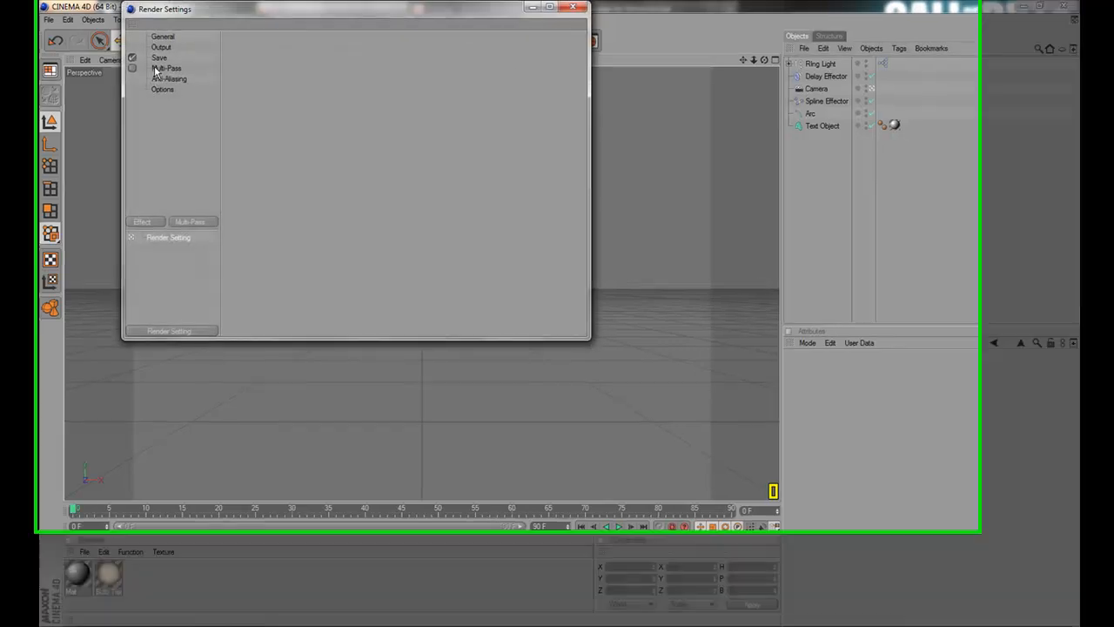
pyautogui.click(161, 47)
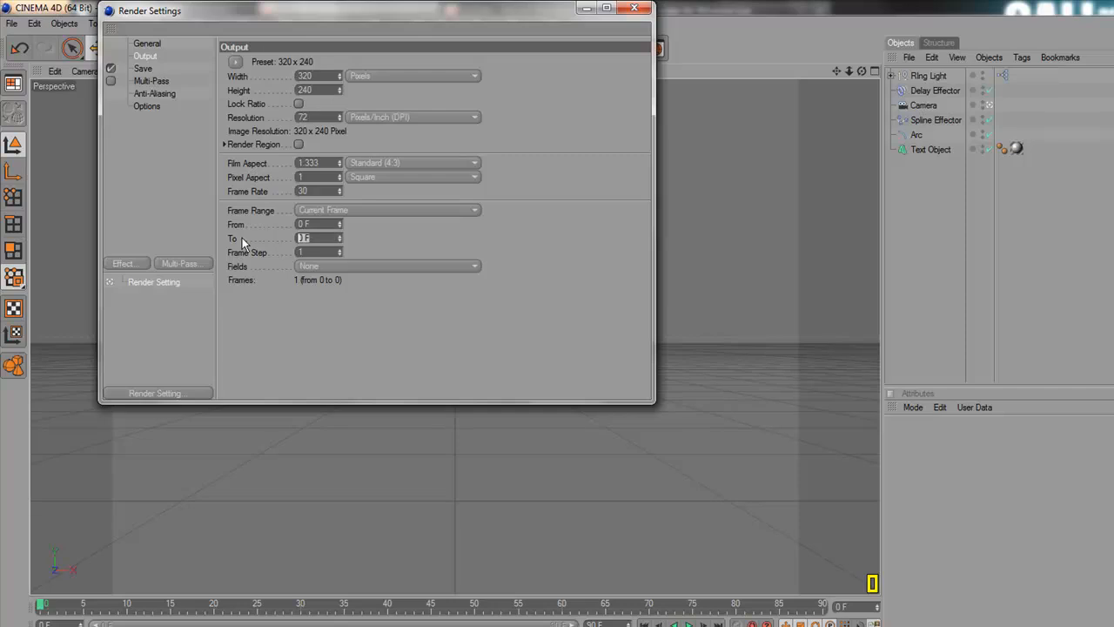
pyautogui.write('100')
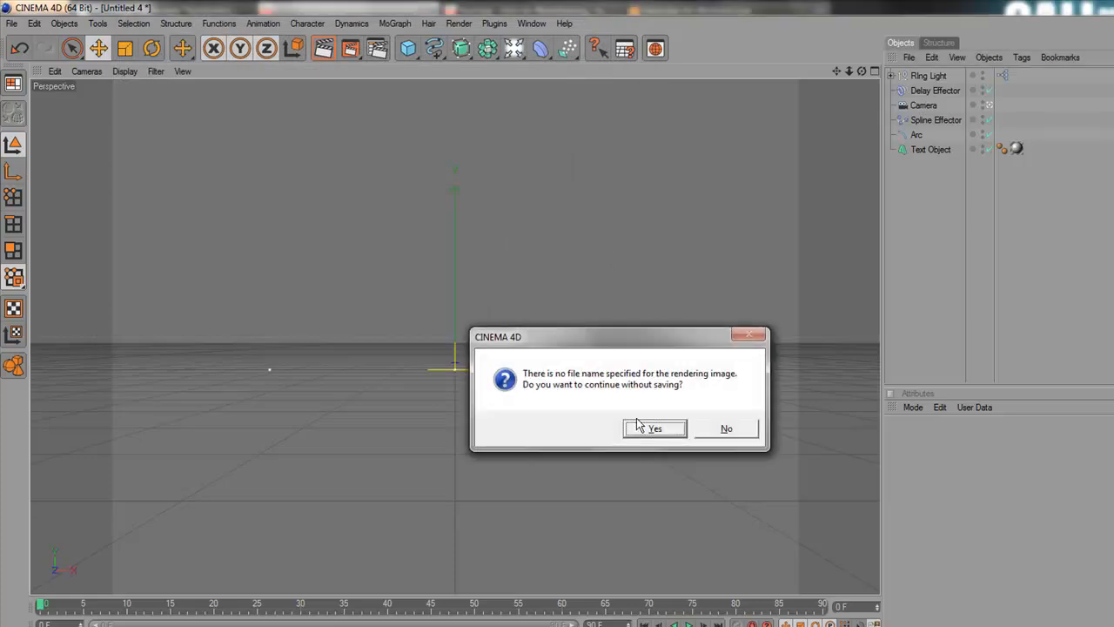
# Render the full animation without saving, scrub the frames, then close the Picture Viewer
pyautogui.click(654, 428)
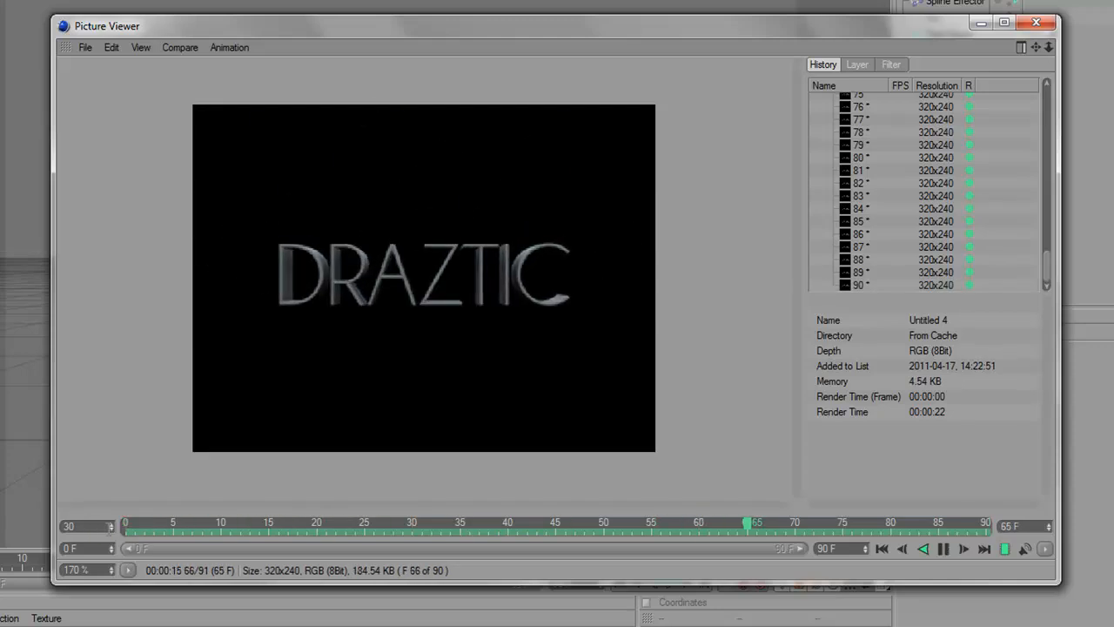
pyautogui.moveTo(746, 523); pyautogui.dragTo(277, 523)
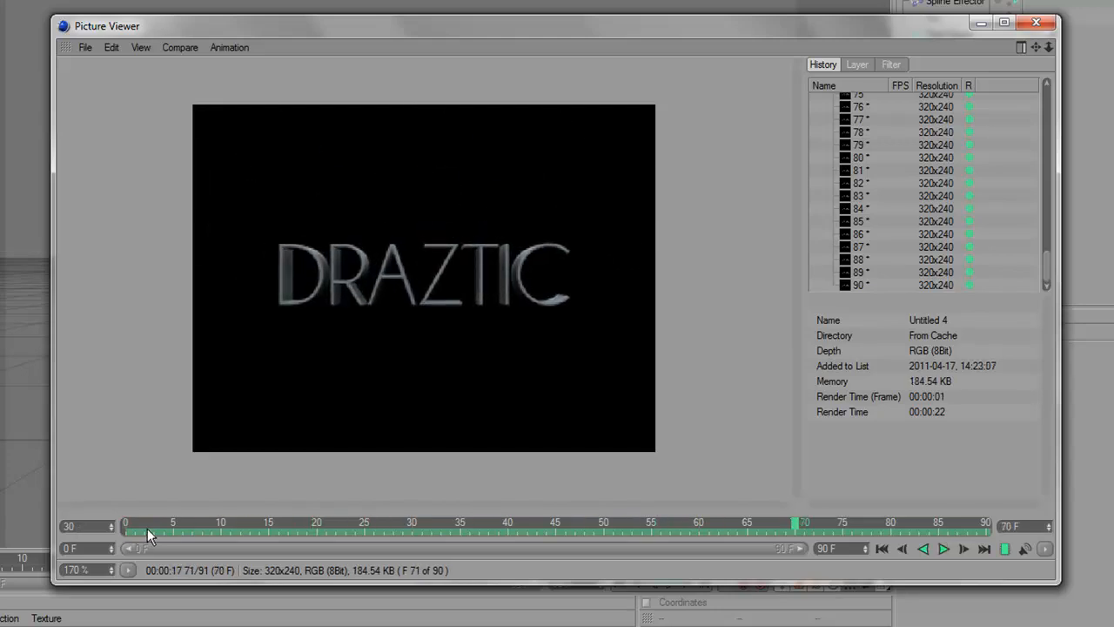
pyautogui.click(943, 548)
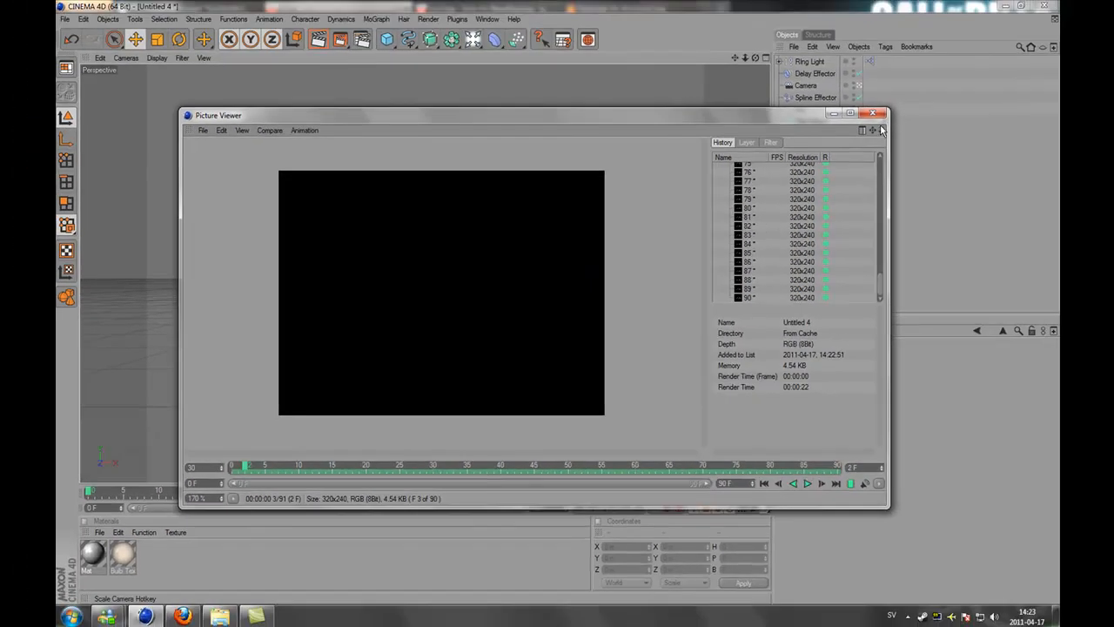
pyautogui.click(874, 113)
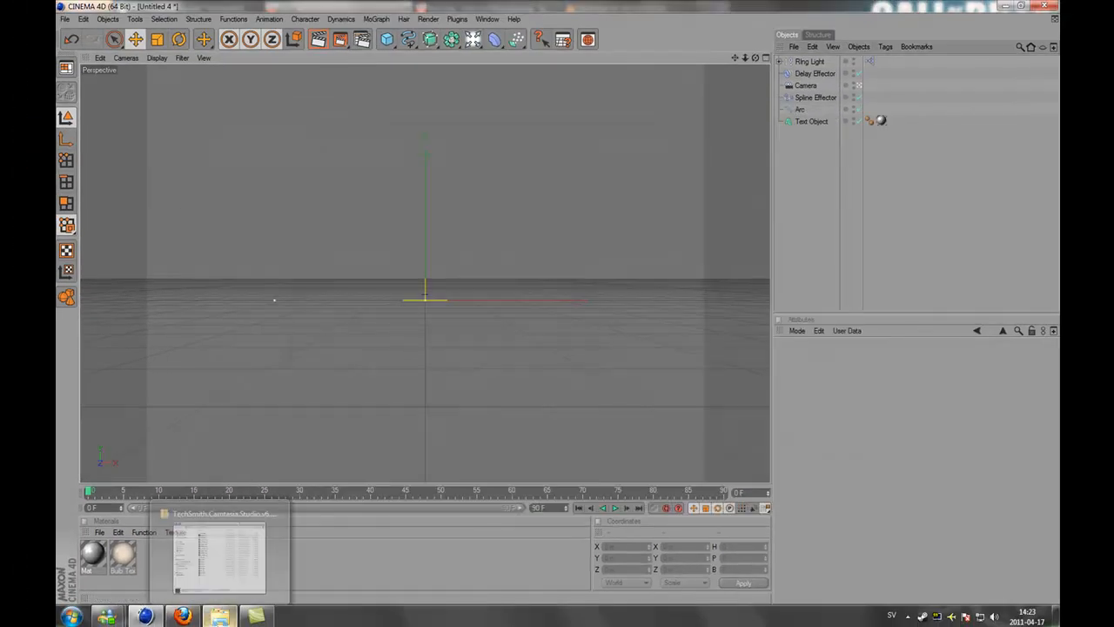